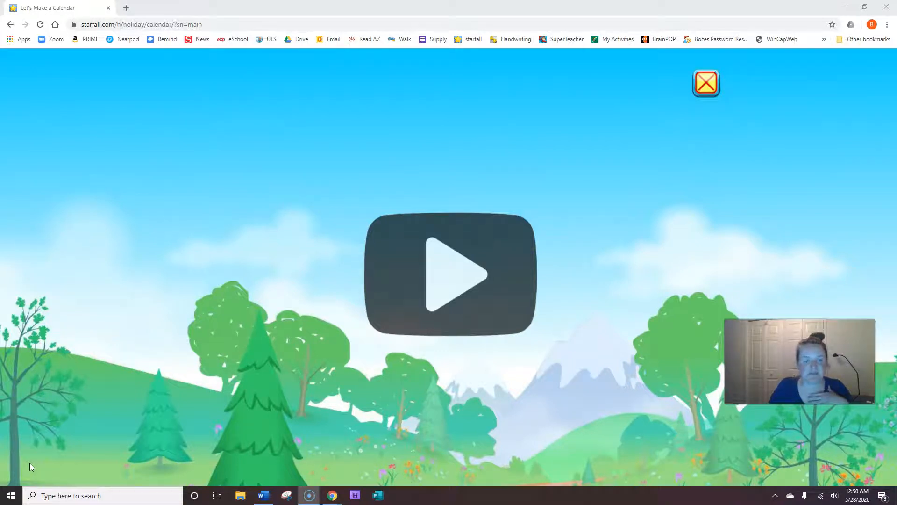
{"action": "mouse_move", "coordinate": [95, 394]}
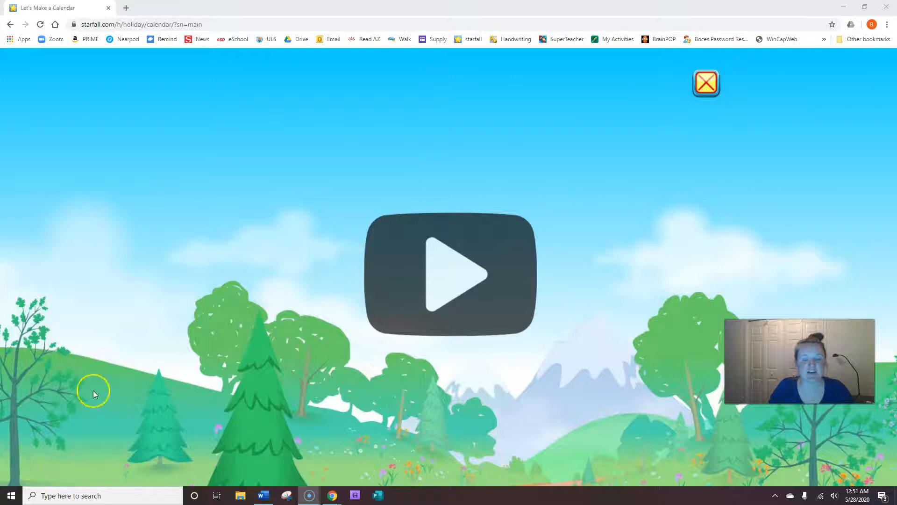
Start Starfall's Let's Make a Calendar activity showing the May 2020 title.
{"action": "left_click", "coordinate": [448, 273]}
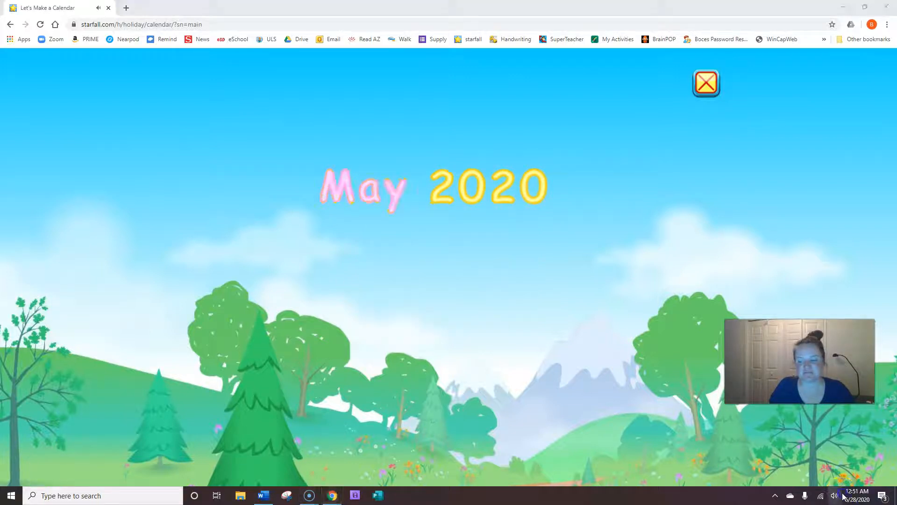
{"action": "left_click", "coordinate": [834, 495]}
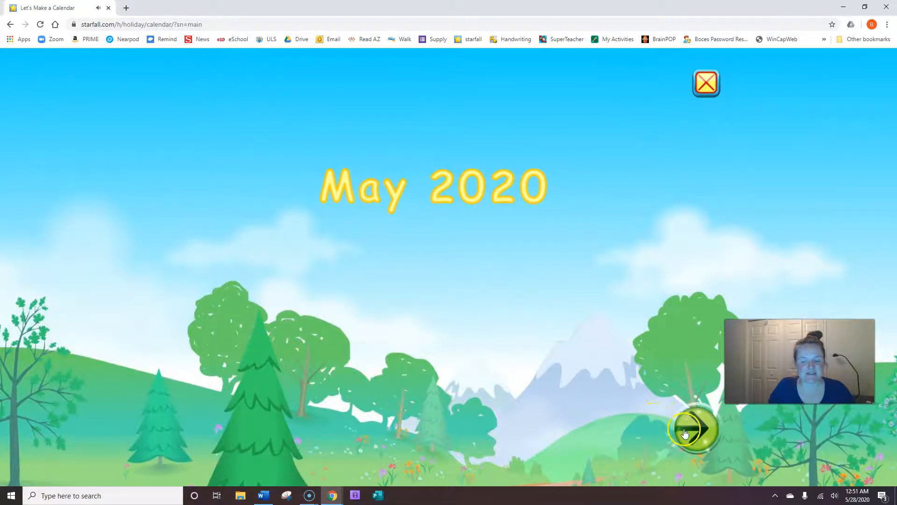
Advance to the May calendar grid and step across the weekday headings.
{"action": "left_click", "coordinate": [696, 432]}
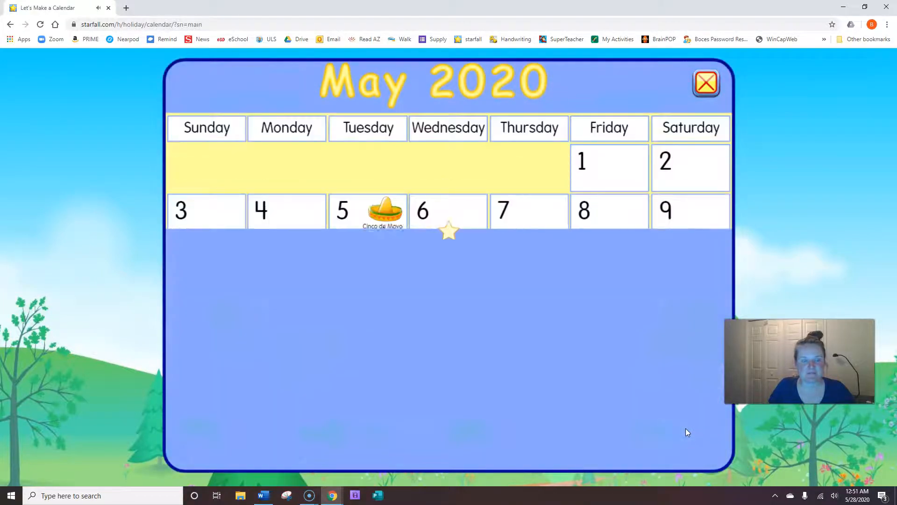
{"action": "left_click", "coordinate": [206, 128]}
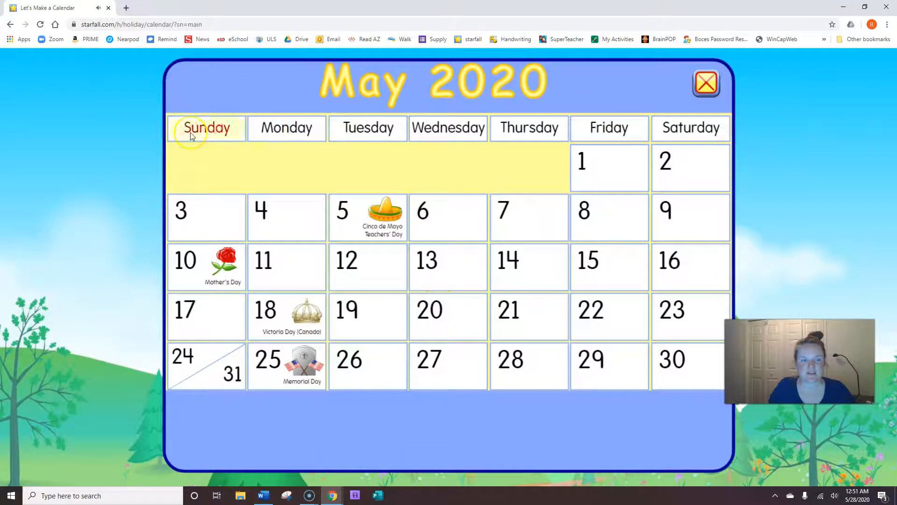
{"action": "left_click", "coordinate": [286, 128]}
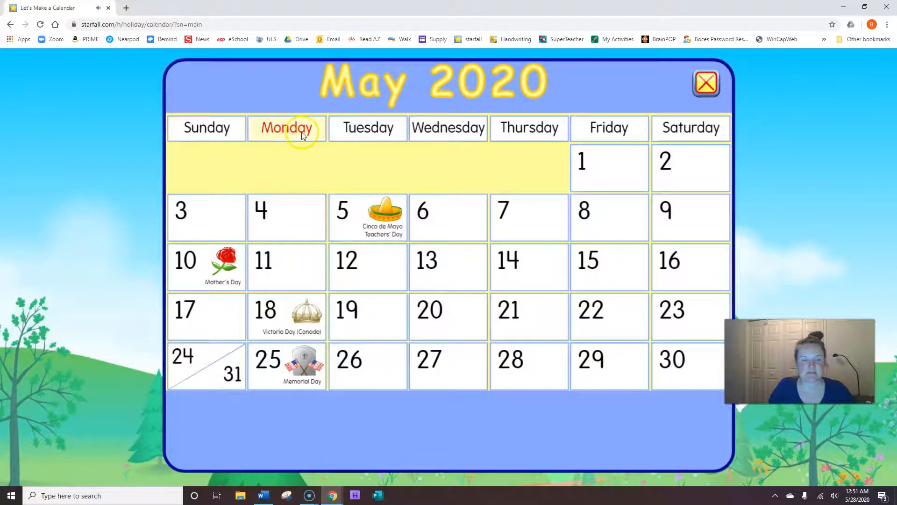
{"action": "left_click", "coordinate": [369, 128]}
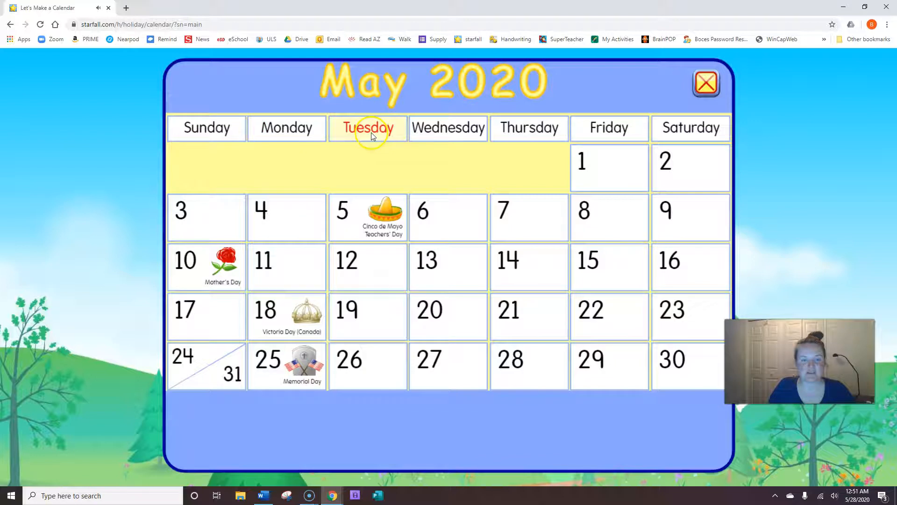
{"action": "left_click", "coordinate": [448, 127]}
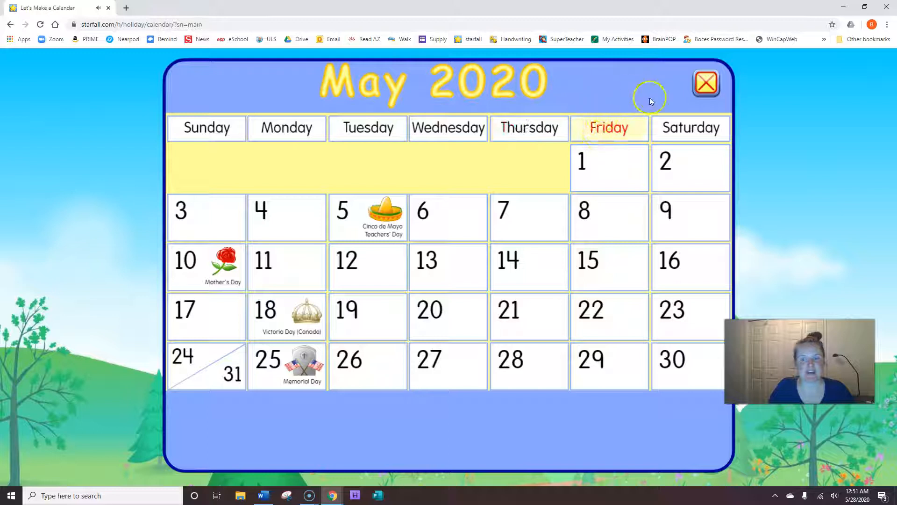
{"action": "mouse_move", "coordinate": [689, 128]}
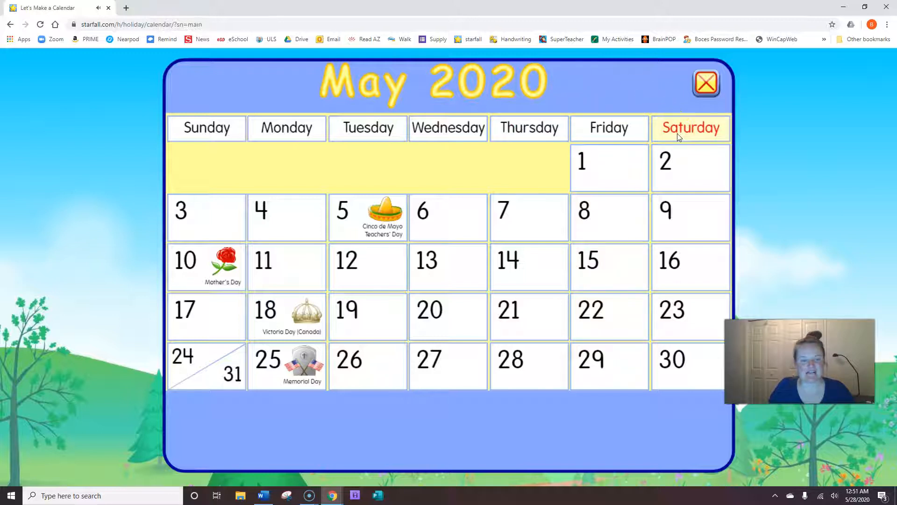
{"action": "left_click", "coordinate": [528, 128]}
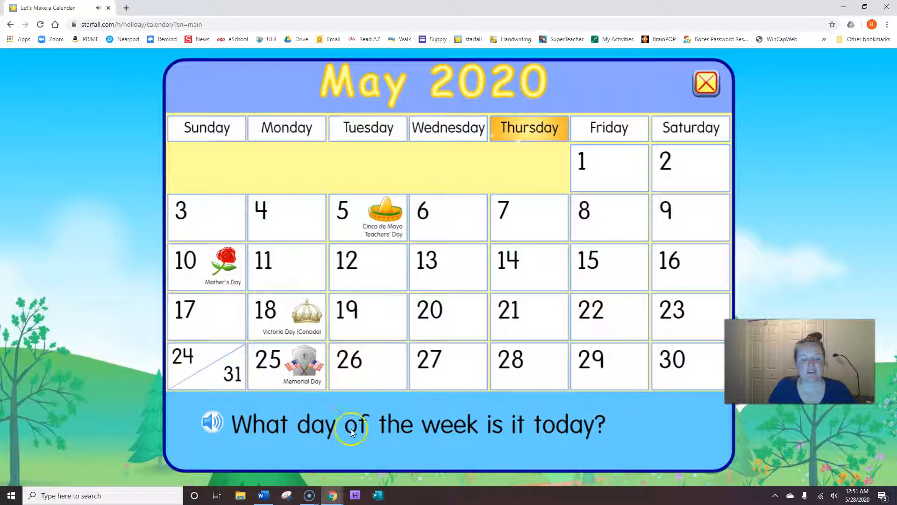
{"action": "mouse_move", "coordinate": [256, 5]}
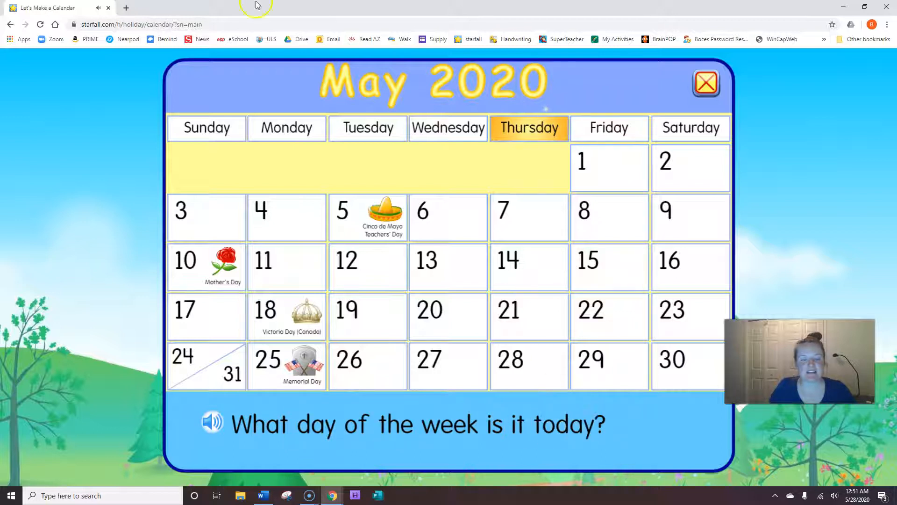
{"action": "mouse_move", "coordinate": [296, 127]}
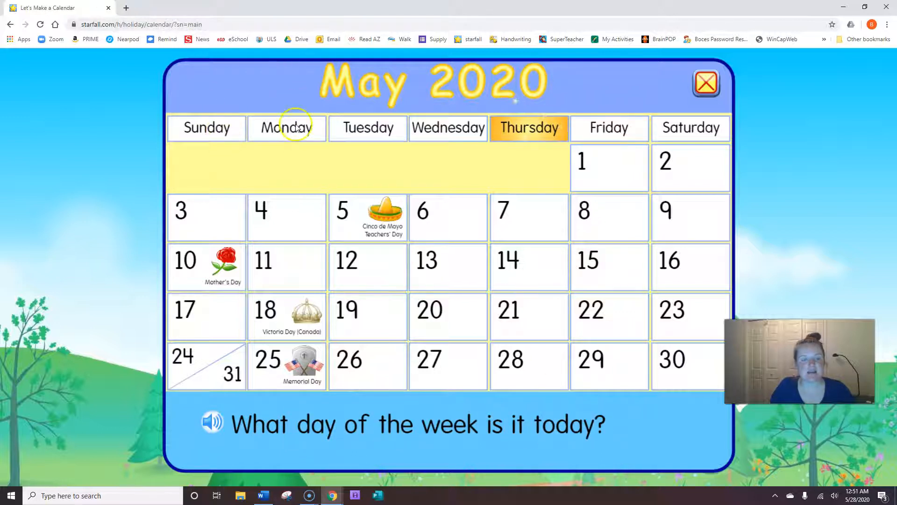
{"action": "mouse_move", "coordinate": [472, 143]}
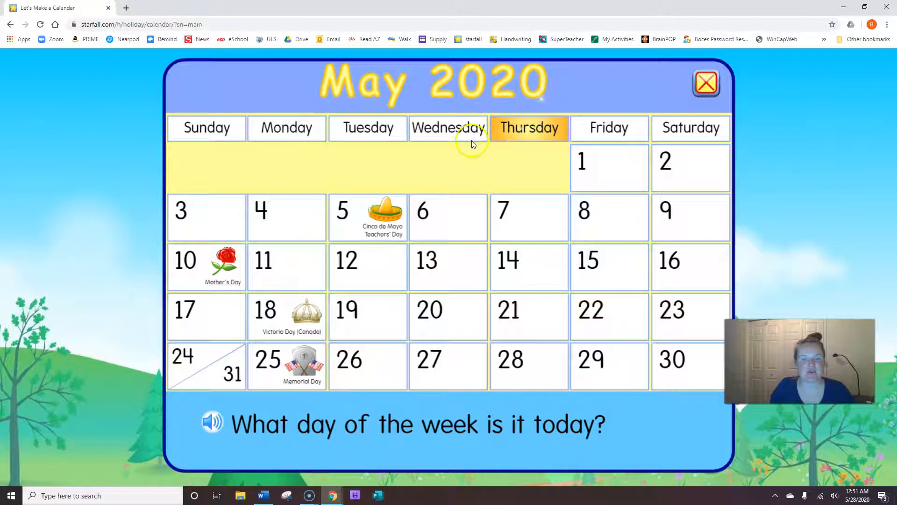
Answer that today is Thursday, giving 'Today is Thursday, May 28, 2020.'.
{"action": "left_click", "coordinate": [529, 129]}
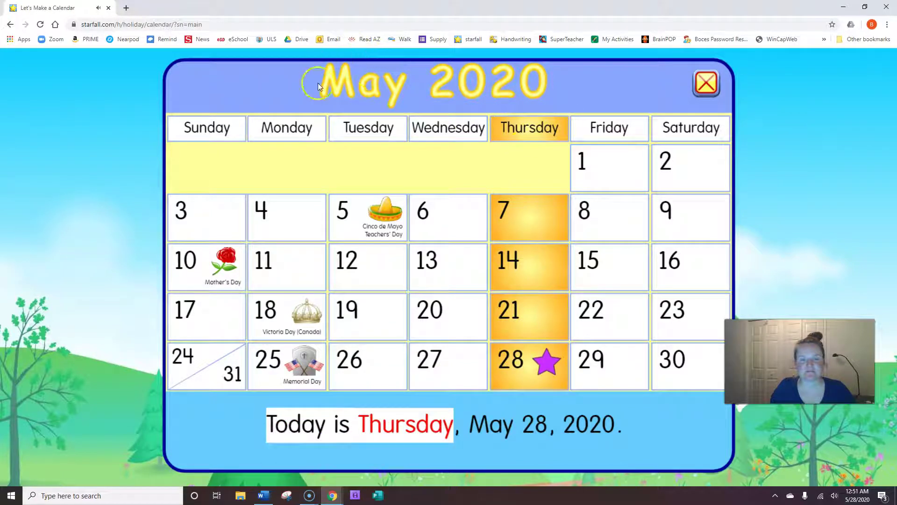
{"action": "left_click", "coordinate": [528, 366]}
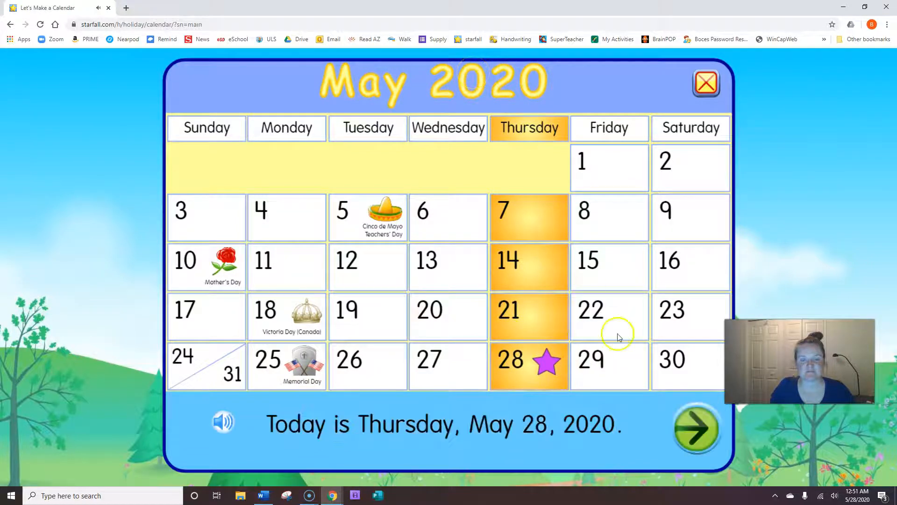
Move on to the step for filling in the missing Thursday heading and date 28.
{"action": "left_click", "coordinate": [696, 428]}
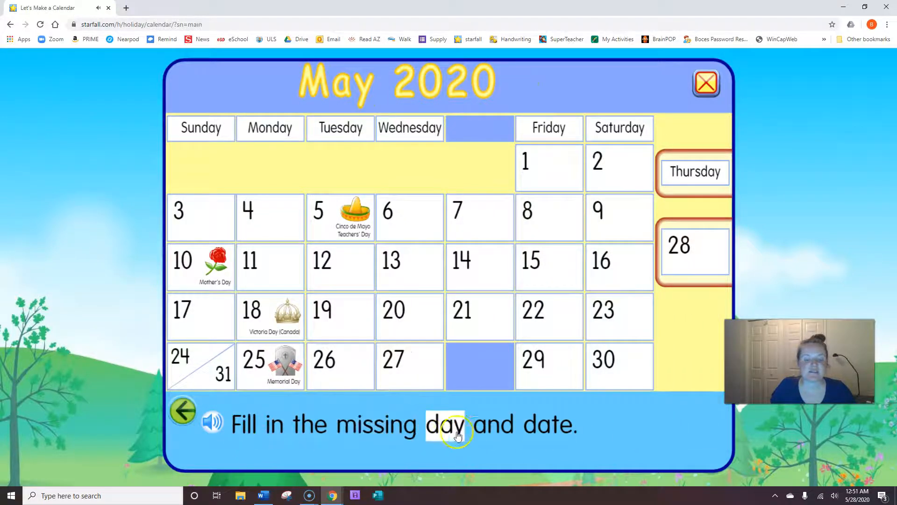
{"action": "mouse_move", "coordinate": [213, 94]}
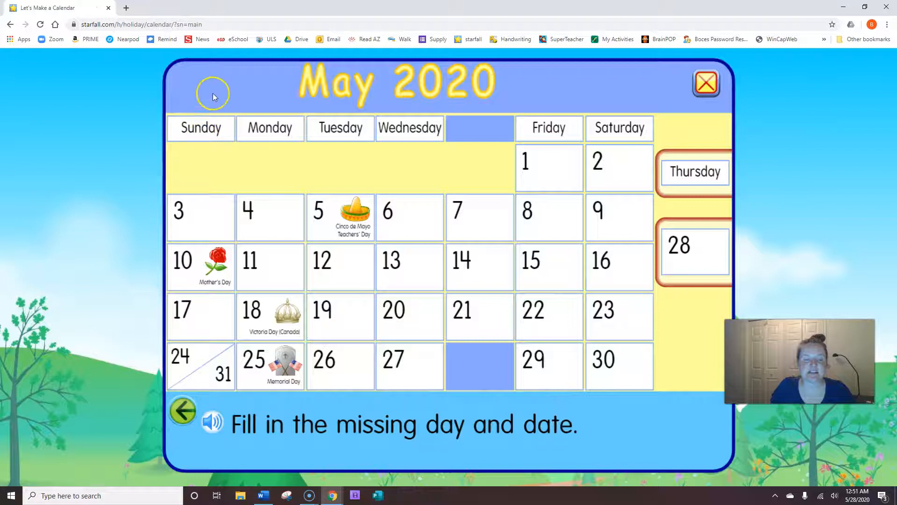
{"action": "mouse_move", "coordinate": [355, 137]}
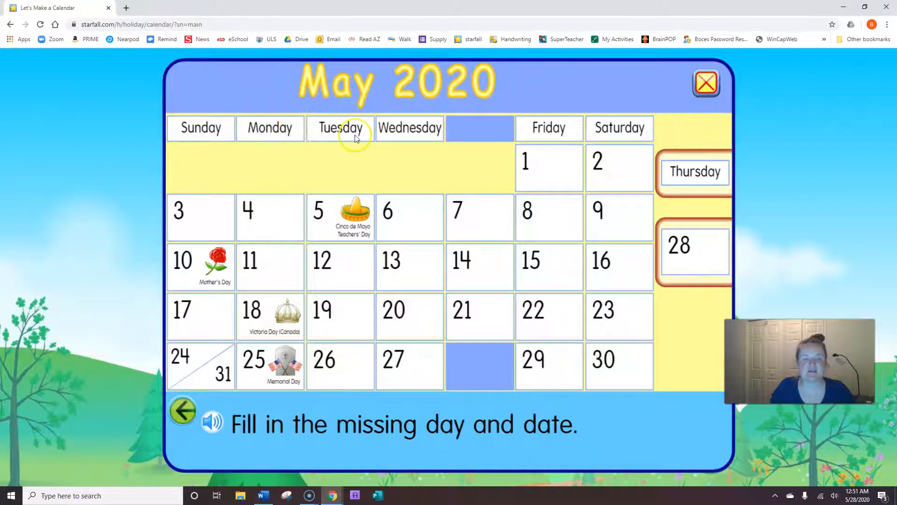
{"action": "mouse_move", "coordinate": [483, 104]}
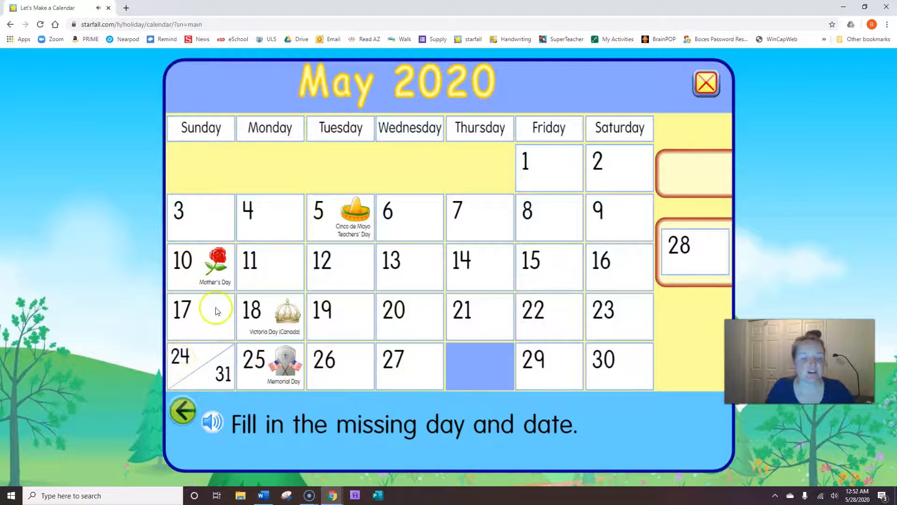
{"action": "mouse_move", "coordinate": [346, 302]}
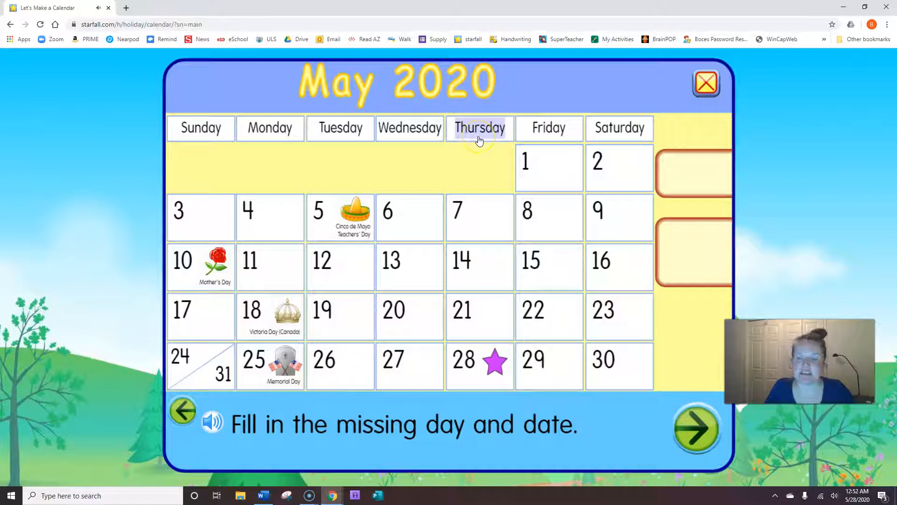
{"action": "mouse_move", "coordinate": [409, 132]}
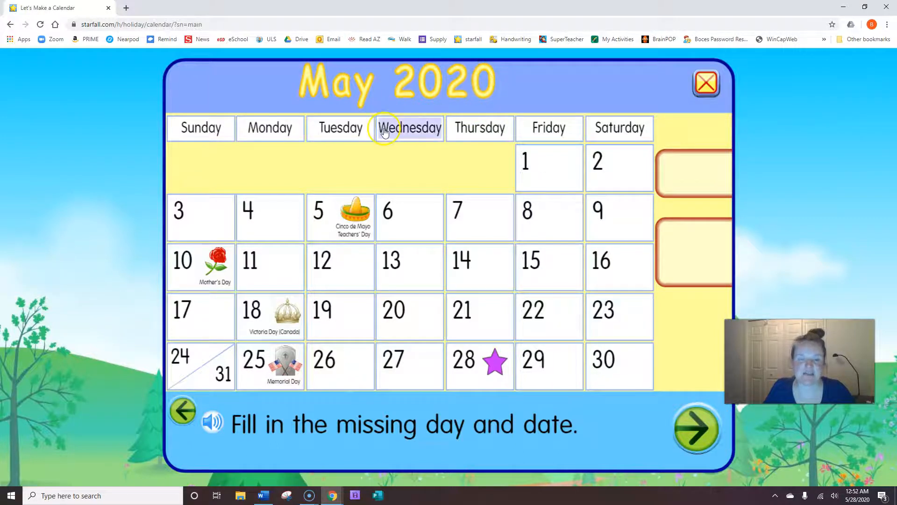
{"action": "mouse_move", "coordinate": [566, 128]}
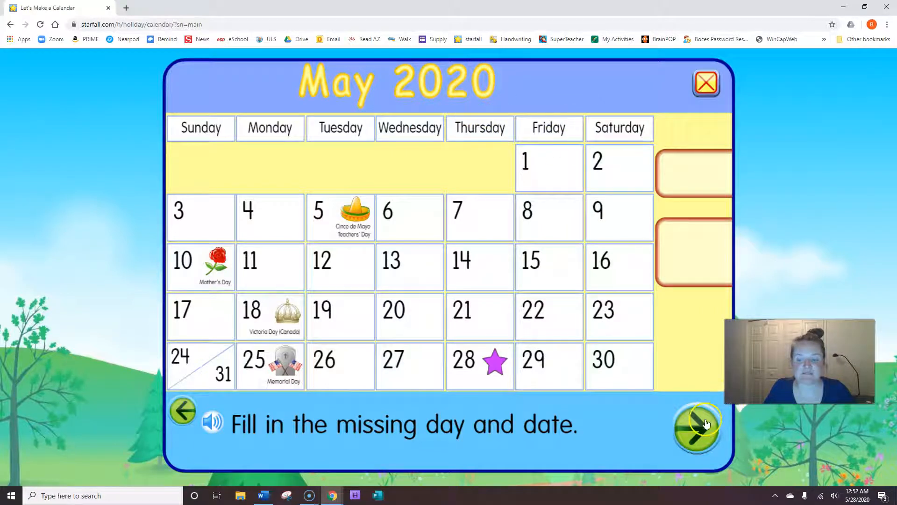
Skip past special days and choose the child-reading picture for the calendar header.
{"action": "left_click", "coordinate": [696, 428]}
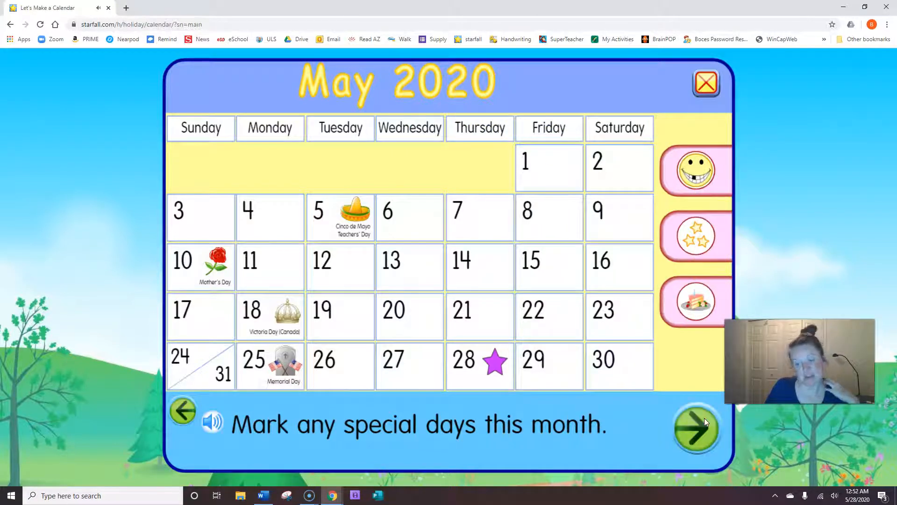
{"action": "mouse_move", "coordinate": [694, 398]}
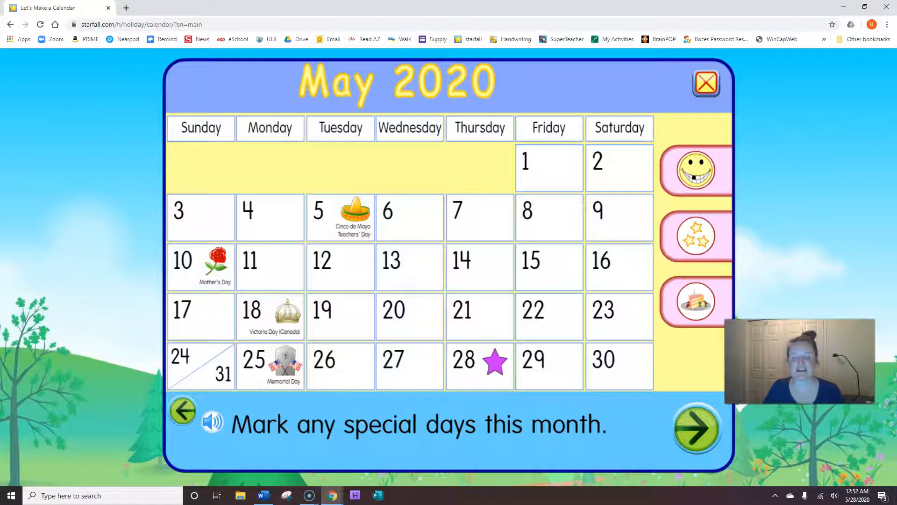
{"action": "left_click", "coordinate": [696, 428]}
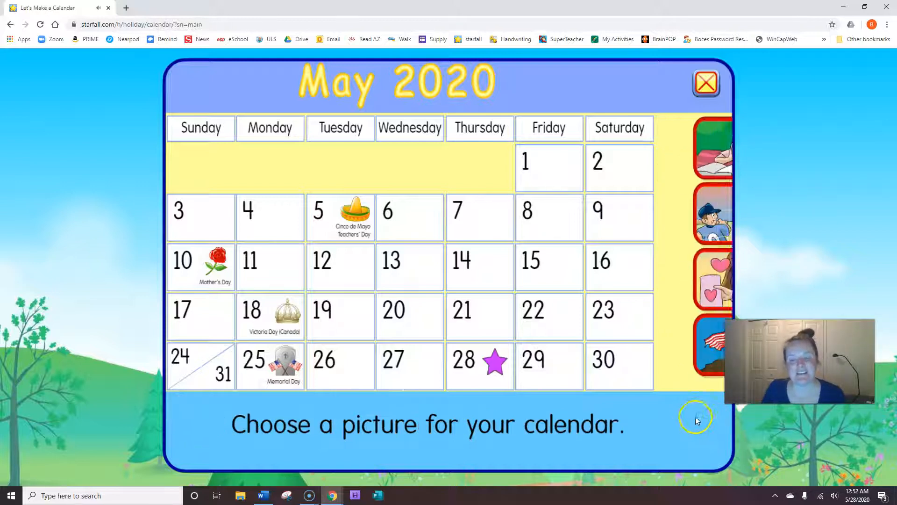
{"action": "left_click", "coordinate": [712, 148]}
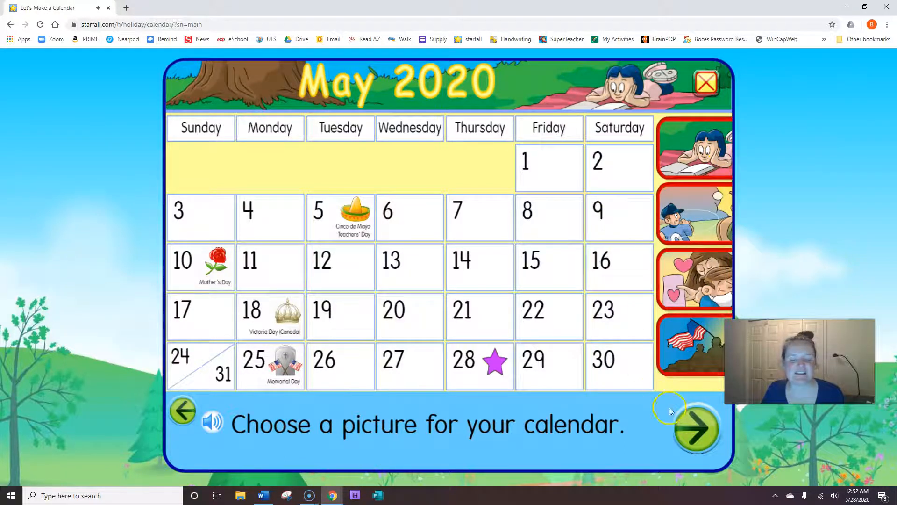
{"action": "left_click", "coordinate": [696, 428]}
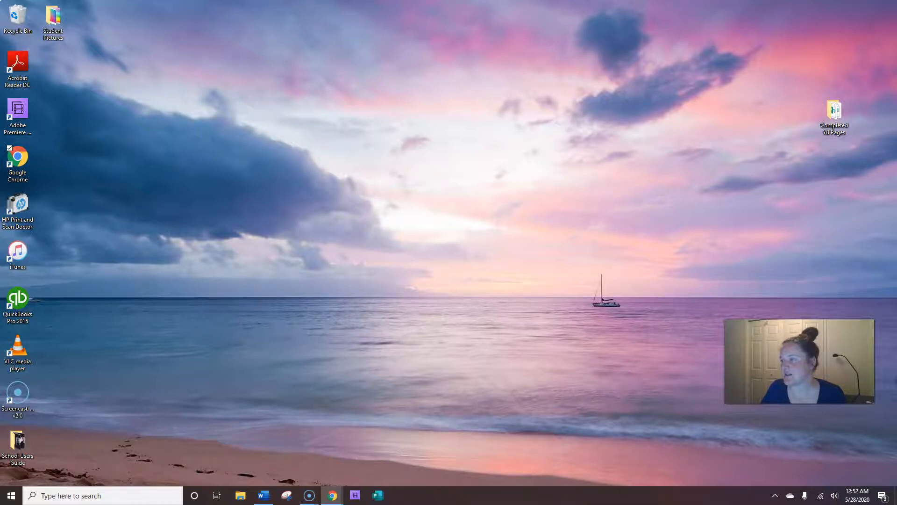
Switch to the Word morning meeting document at the 'What is your favorite pizza?' card.
{"action": "left_click", "coordinate": [261, 495]}
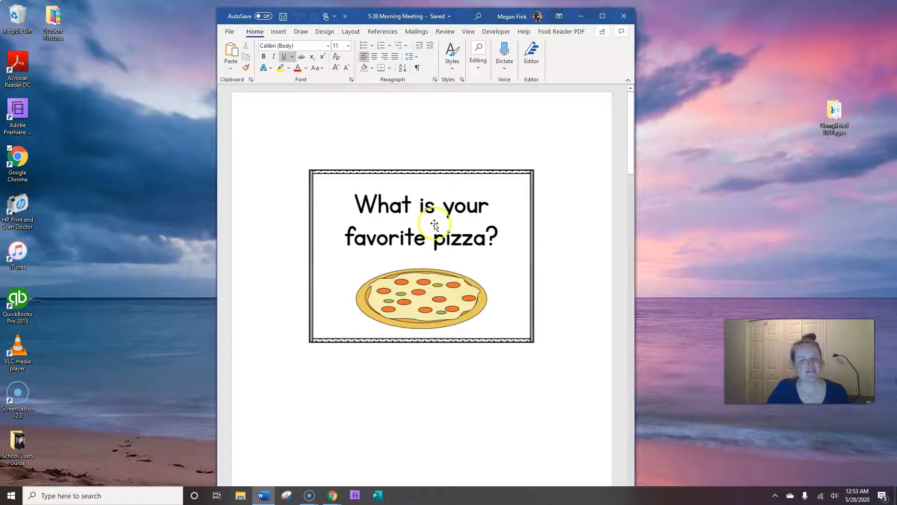
{"action": "mouse_move", "coordinate": [488, 243]}
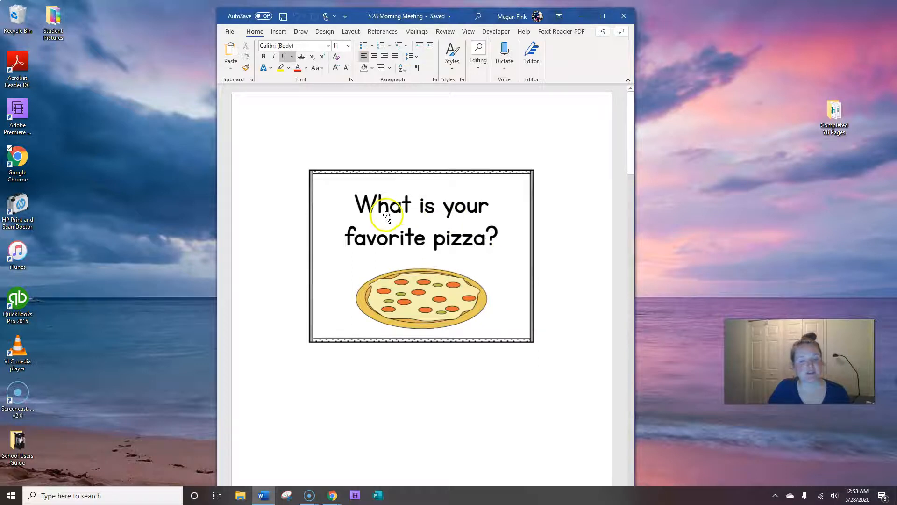
{"action": "mouse_move", "coordinate": [470, 240]}
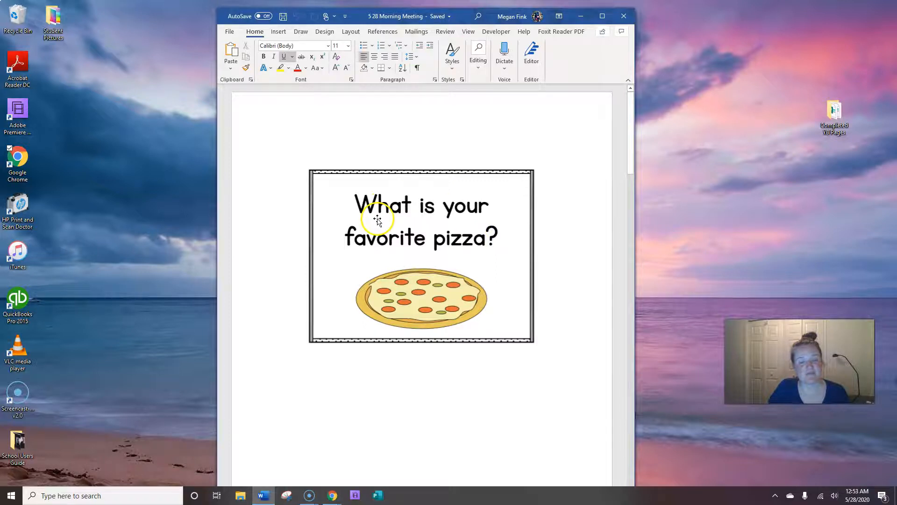
{"action": "mouse_move", "coordinate": [461, 194]}
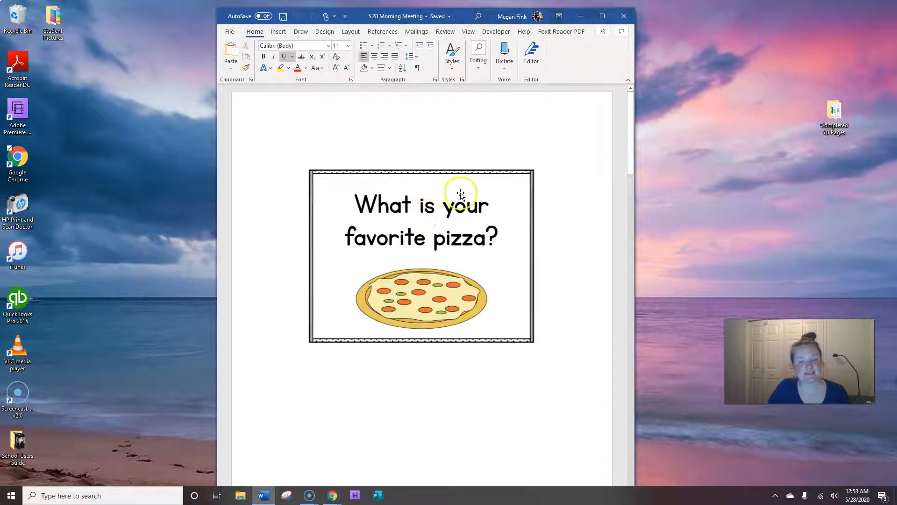
{"action": "mouse_move", "coordinate": [353, 253]}
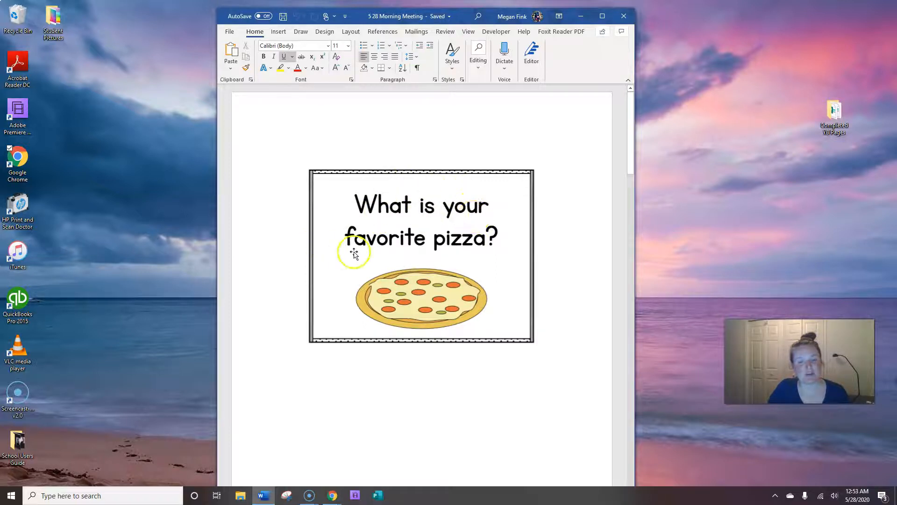
{"action": "mouse_move", "coordinate": [479, 254]}
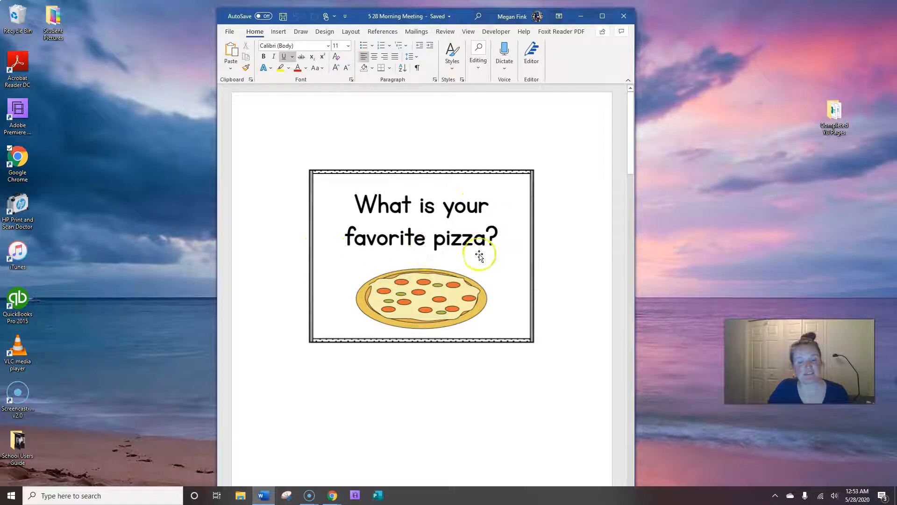
{"action": "mouse_move", "coordinate": [478, 256]}
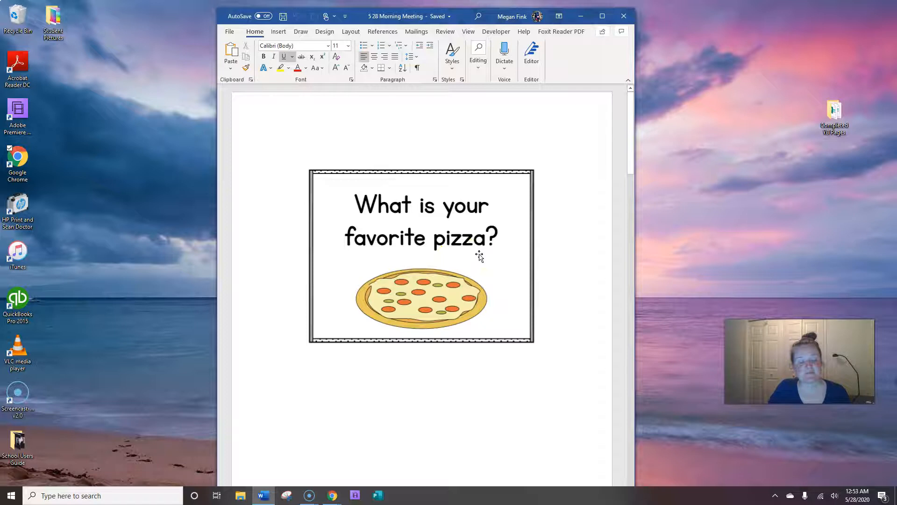
{"action": "scroll", "scroll_direction": "up", "scroll_amount": 3}
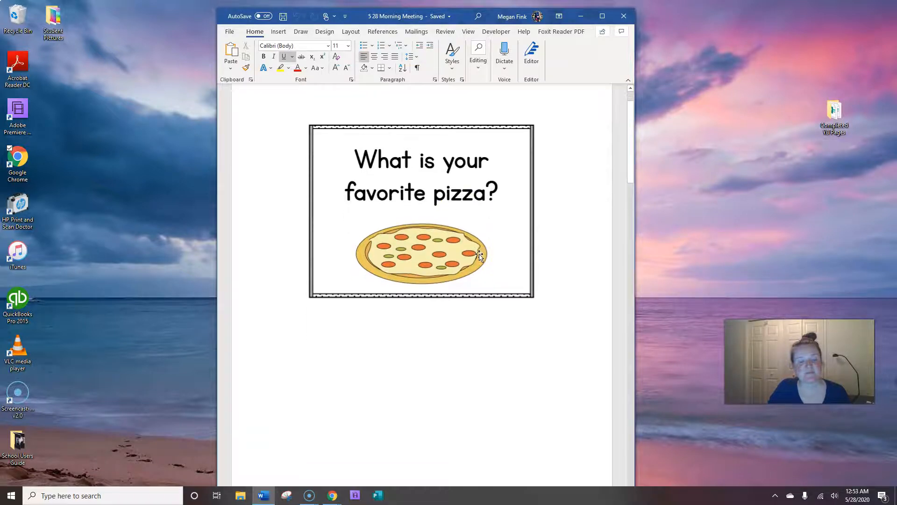
Scroll the Word document through the 'I feel' emotions chart and beyond it.
{"action": "scroll", "scroll_direction": "down", "scroll_amount": 3}
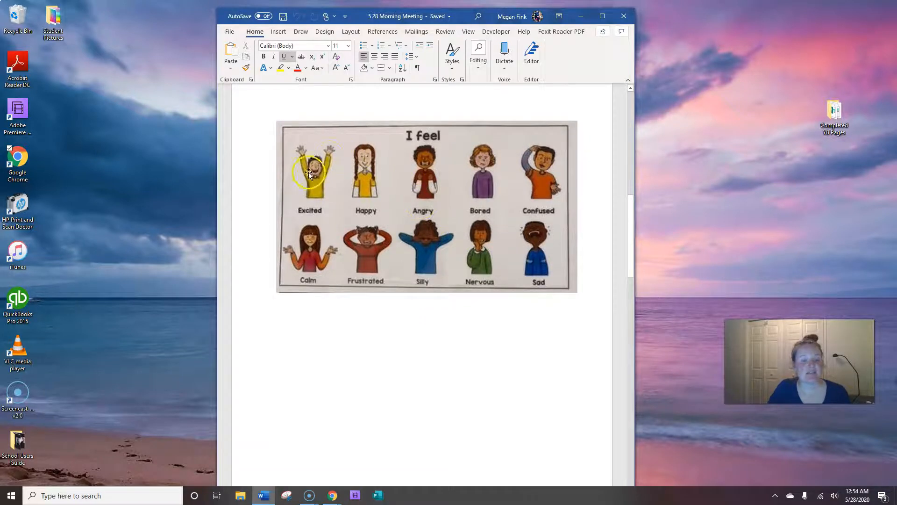
{"action": "mouse_move", "coordinate": [383, 165]}
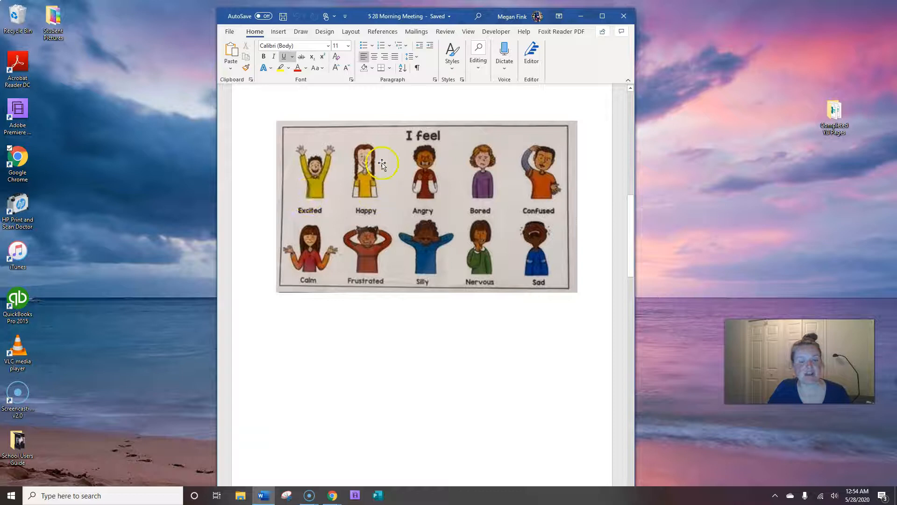
{"action": "mouse_move", "coordinate": [522, 154]}
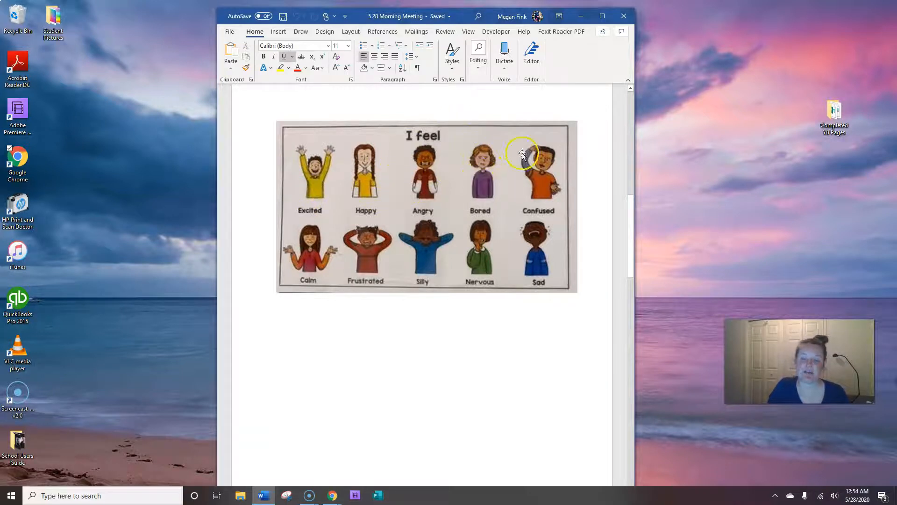
{"action": "mouse_move", "coordinate": [356, 224]}
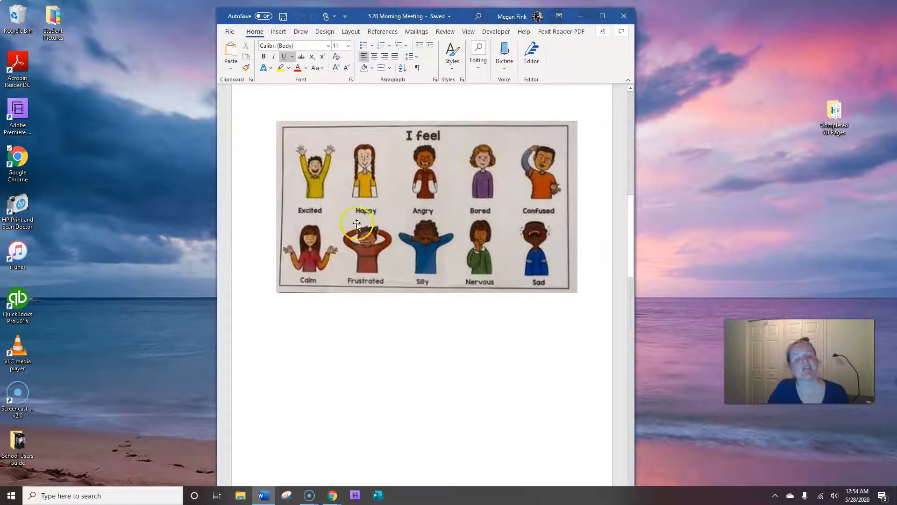
{"action": "mouse_move", "coordinate": [542, 253]}
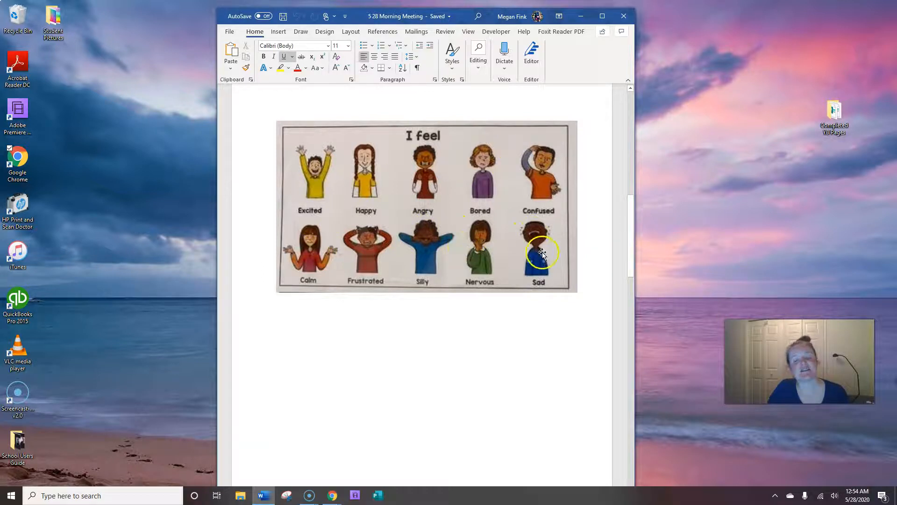
{"action": "mouse_move", "coordinate": [402, 175]}
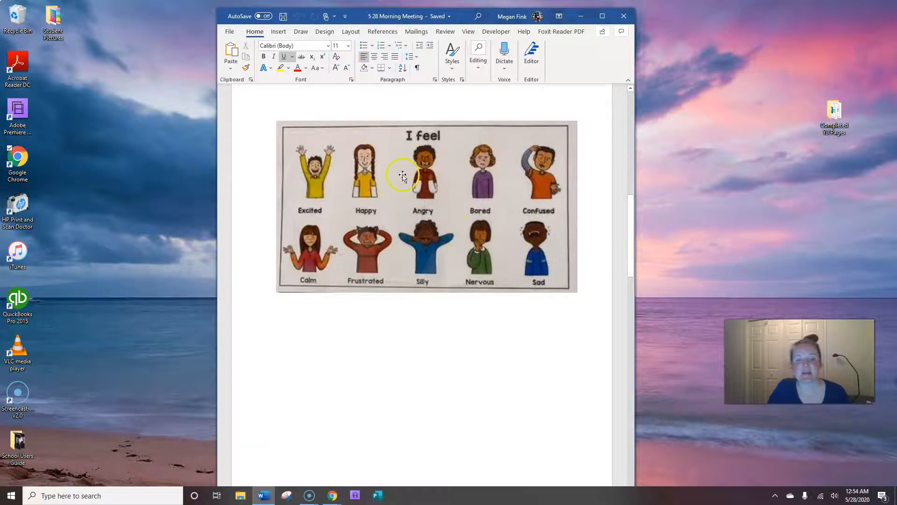
{"action": "mouse_move", "coordinate": [316, 237]}
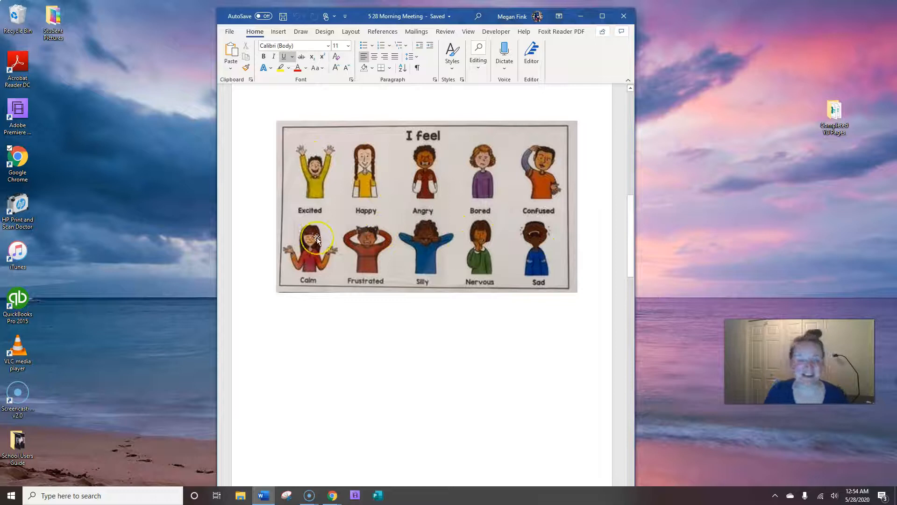
{"action": "mouse_move", "coordinate": [355, 135]}
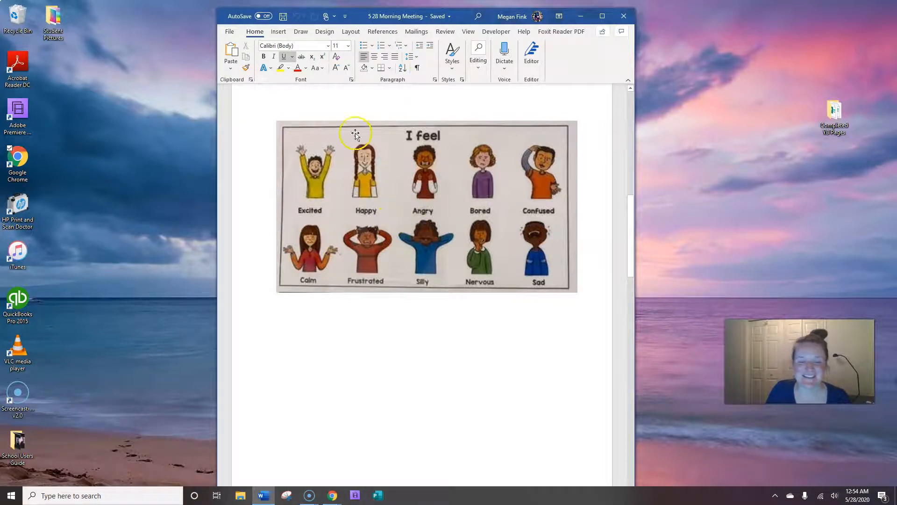
{"action": "mouse_move", "coordinate": [337, 196]}
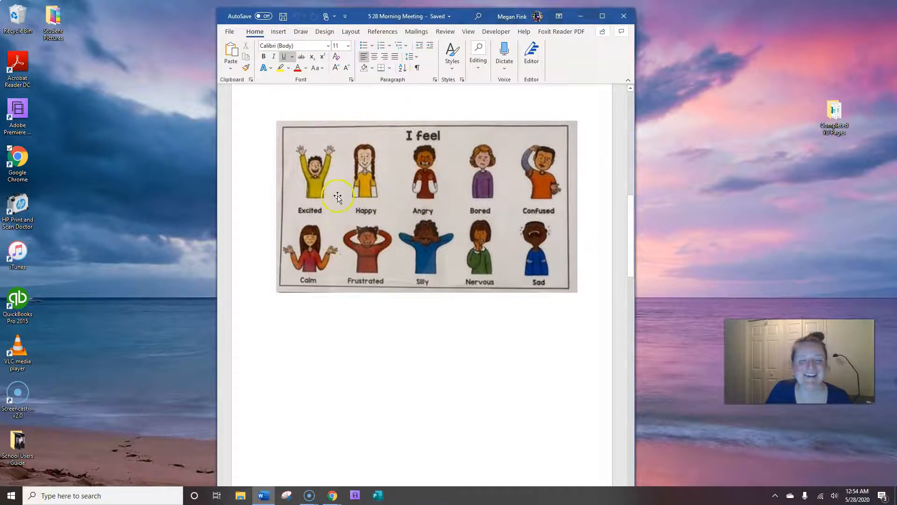
{"action": "mouse_move", "coordinate": [398, 230]}
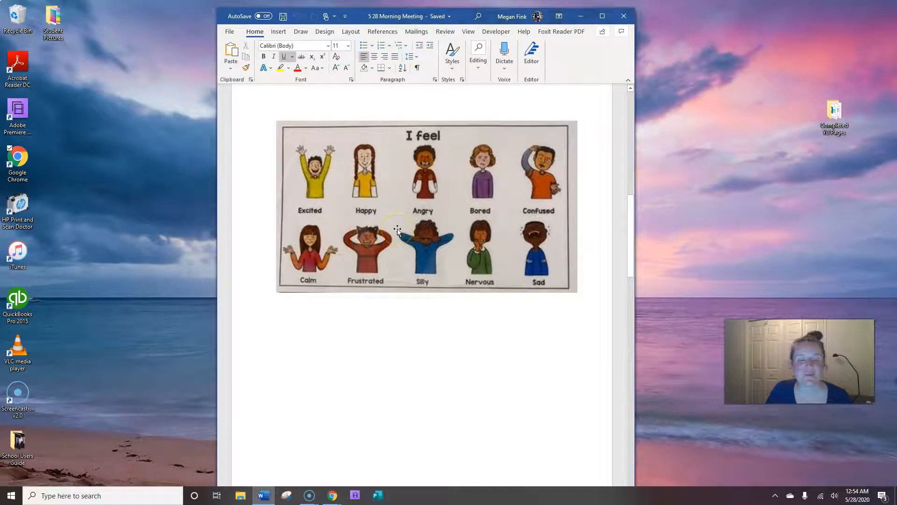
{"action": "scroll", "scroll_direction": "up", "scroll_amount": 3}
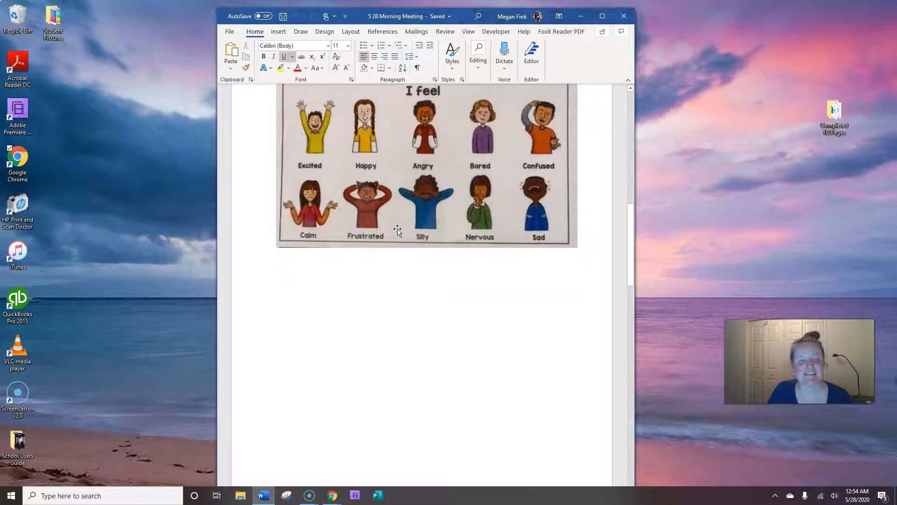
{"action": "mouse_move", "coordinate": [353, 123]}
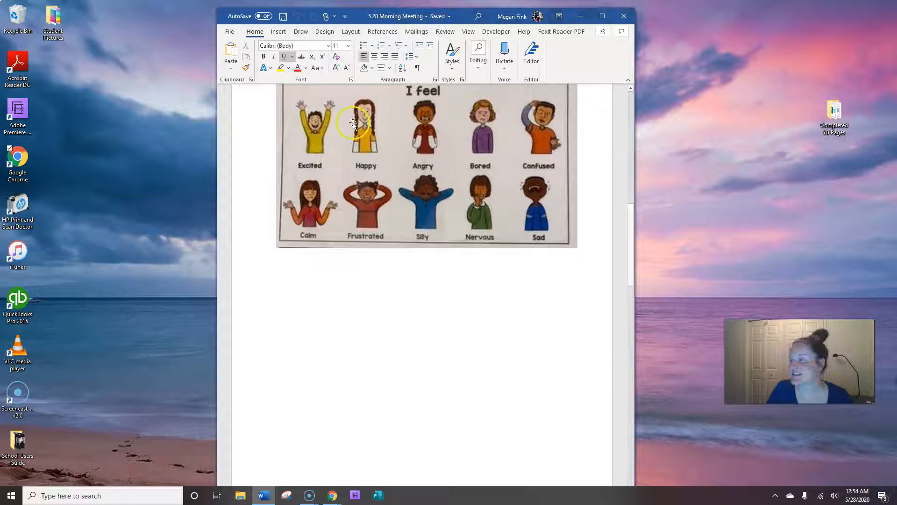
{"action": "scroll", "scroll_direction": "down", "scroll_amount": 3}
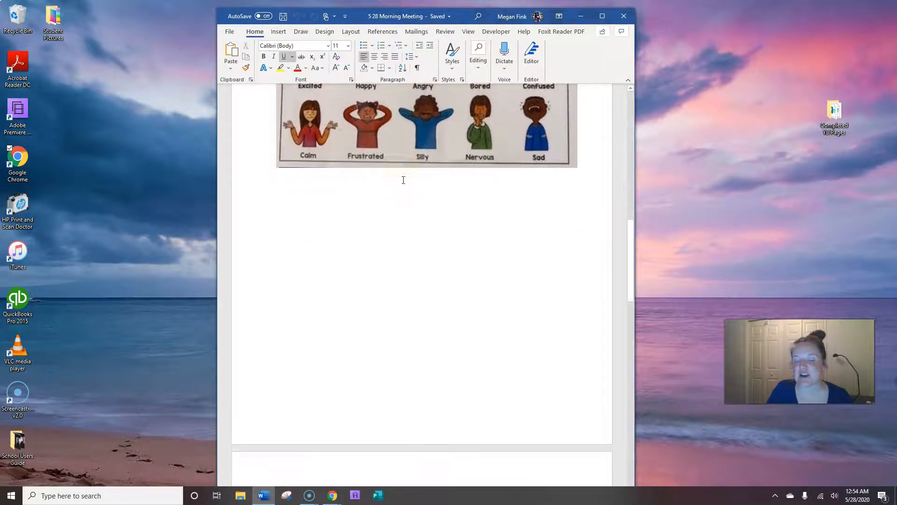
{"action": "scroll", "scroll_direction": "down", "scroll_amount": 3}
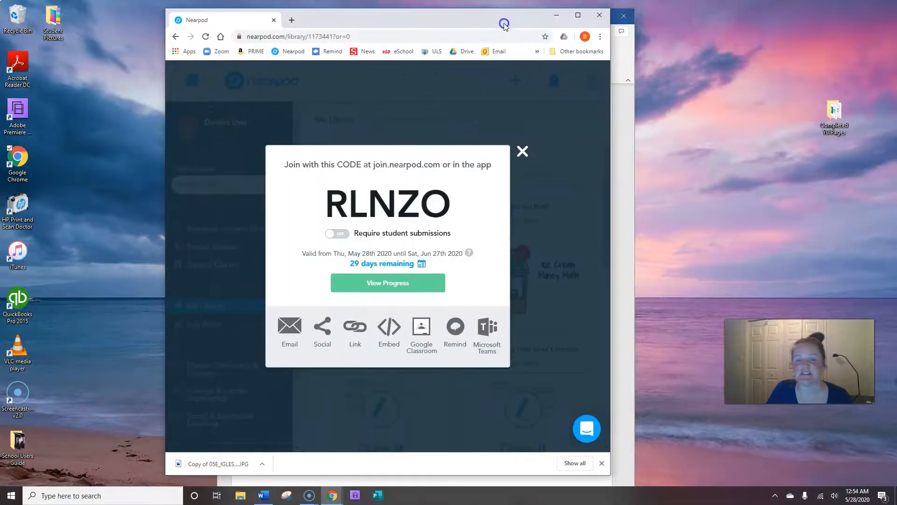
Maximize Chrome, copy the join code RLNZO and start an incognito window for Nearpod.
{"action": "left_click", "coordinate": [578, 15]}
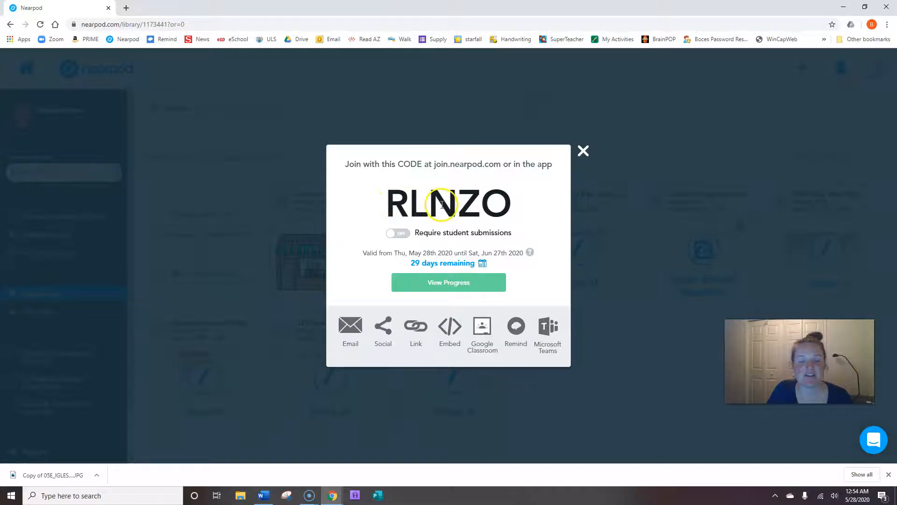
{"action": "mouse_move", "coordinate": [391, 210]}
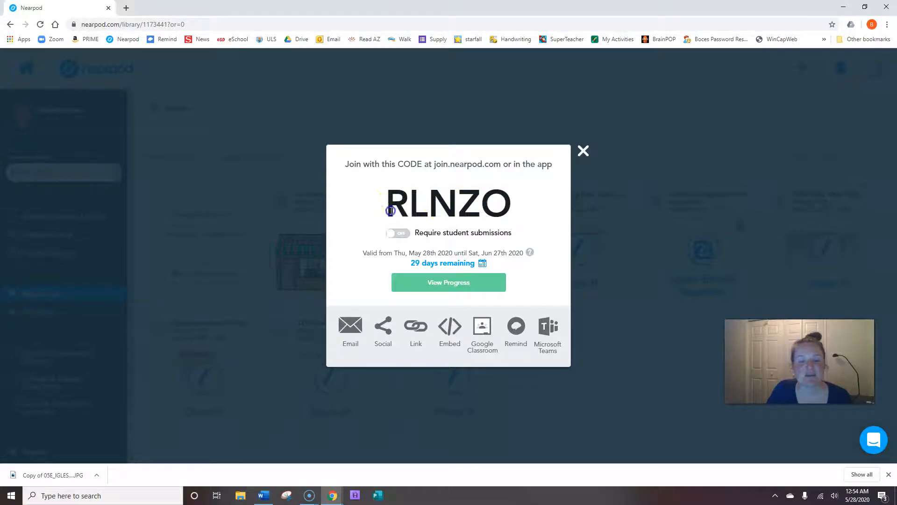
{"action": "double_click", "coordinate": [448, 204]}
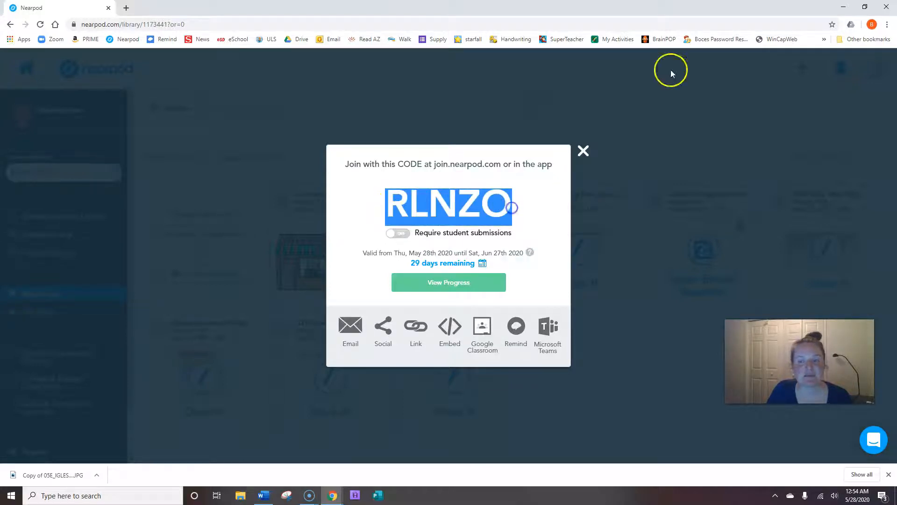
{"action": "right_click", "coordinate": [129, 24]}
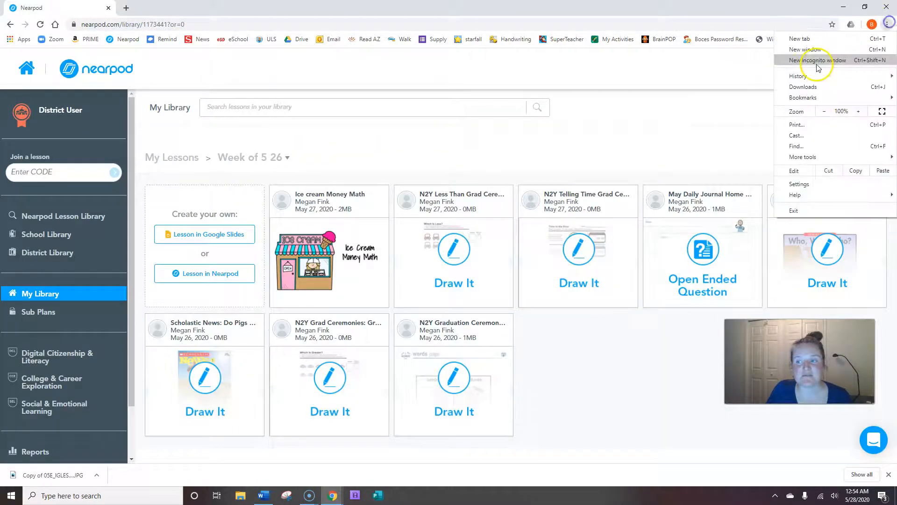
{"action": "left_click", "coordinate": [818, 60]}
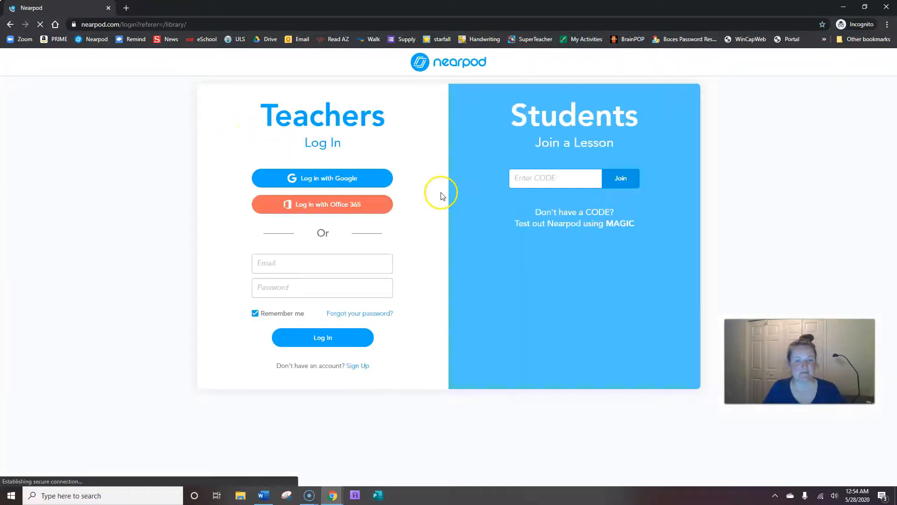
Join the Nearpod lesson with the code and enter the session as 'Miss Megan'.
{"action": "type", "text": "RENZO"}
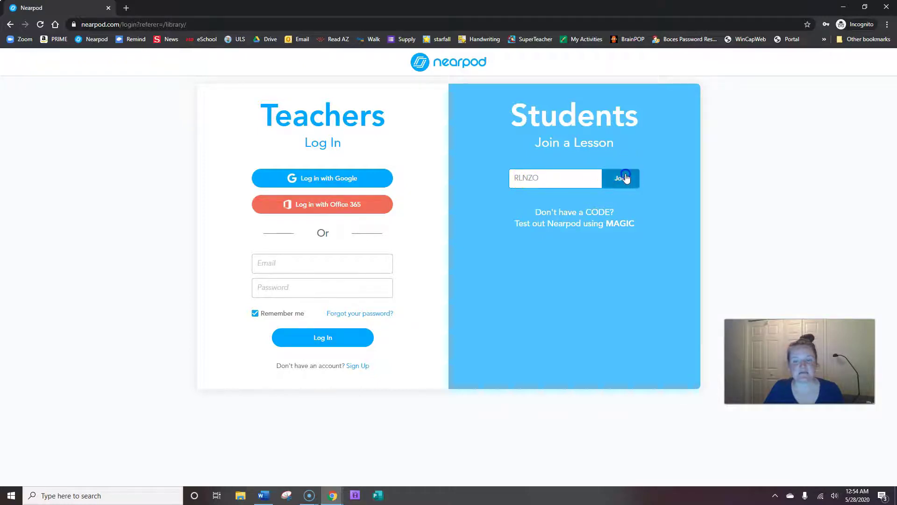
{"action": "left_click", "coordinate": [621, 177]}
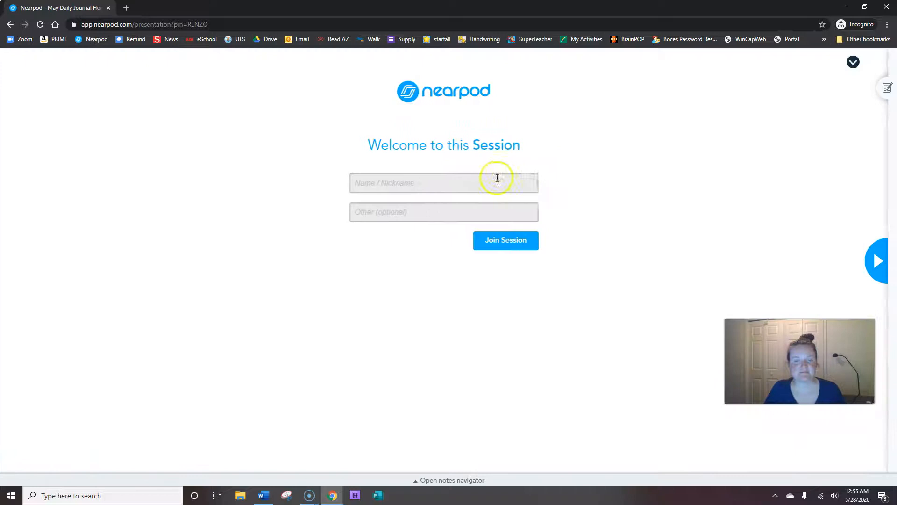
{"action": "type", "text": "Miss"}
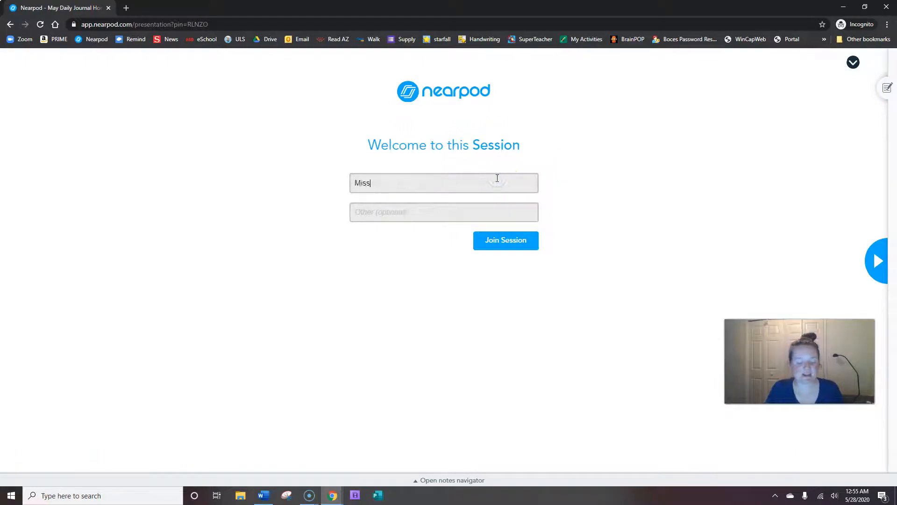
{"action": "type", "text": "Megan"}
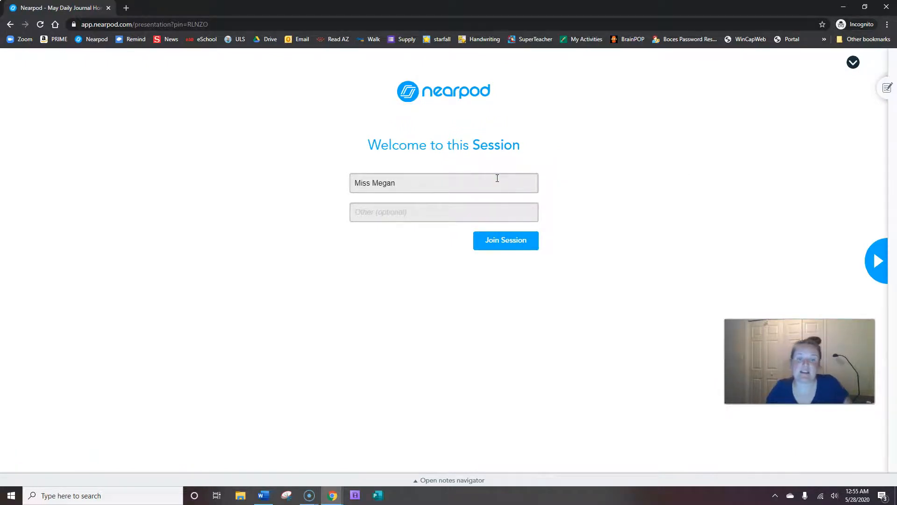
{"action": "left_click", "coordinate": [506, 240]}
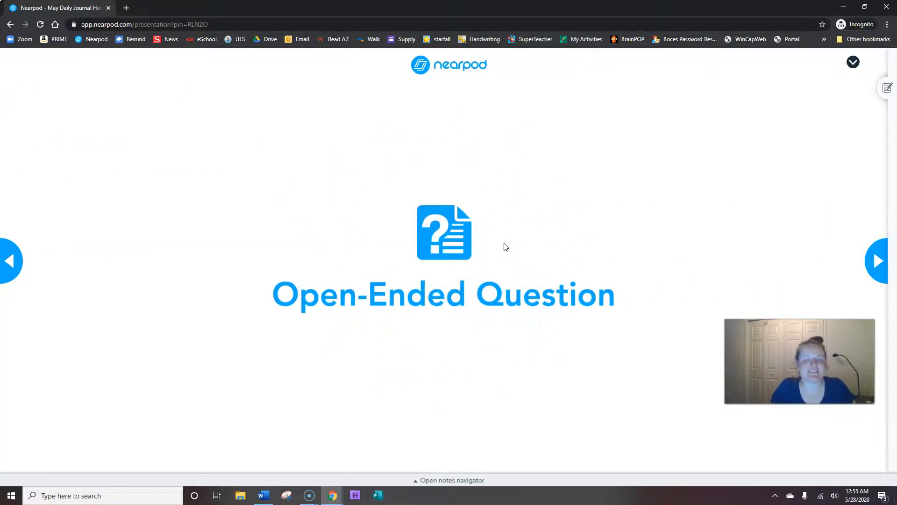
{"action": "left_click", "coordinate": [880, 261]}
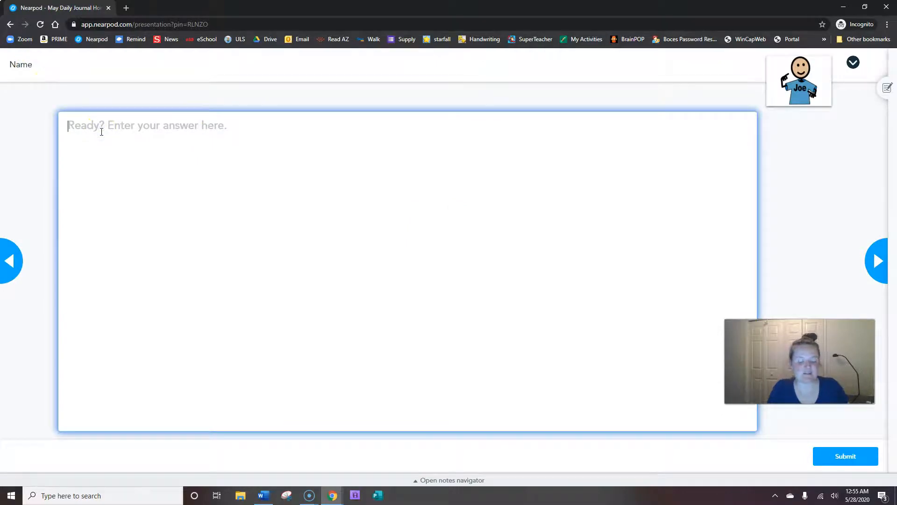
{"action": "type", "text": "Megan"}
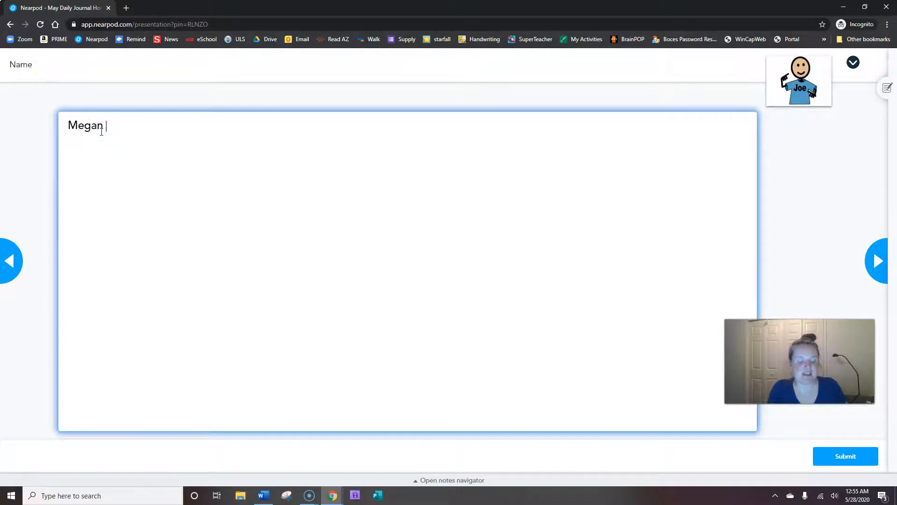
{"action": "type", "text": "Fink"}
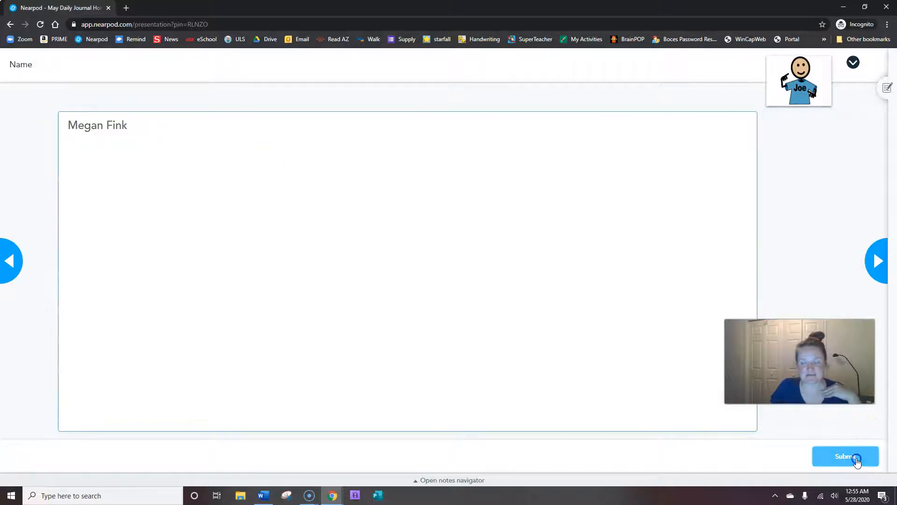
{"action": "left_click", "coordinate": [845, 456]}
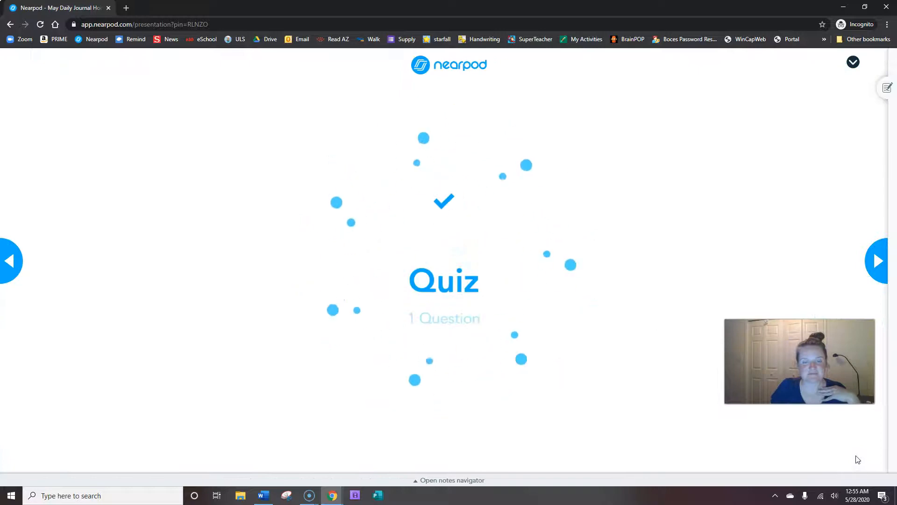
{"action": "left_click", "coordinate": [880, 261]}
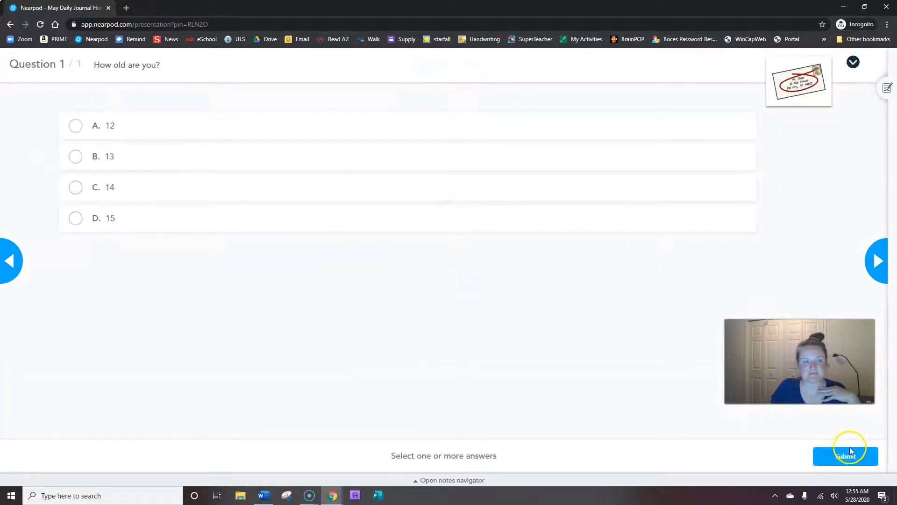
{"action": "mouse_move", "coordinate": [111, 127]}
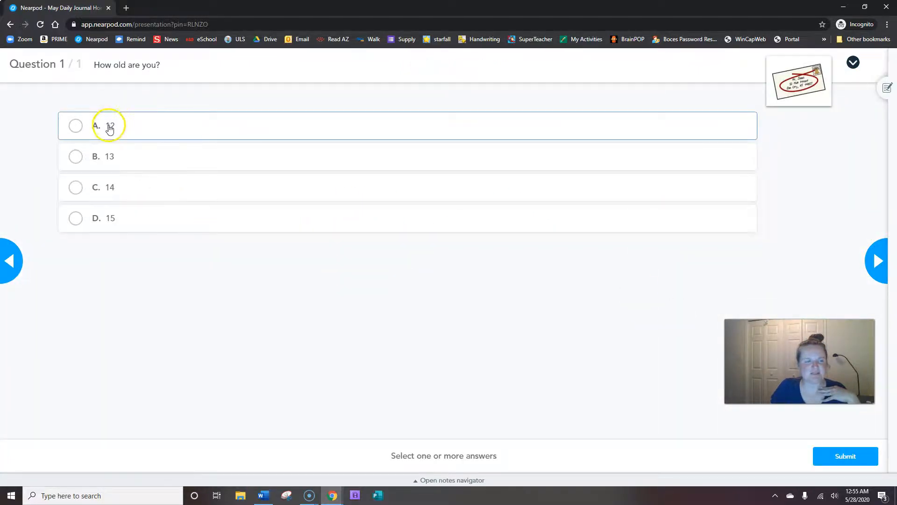
{"action": "mouse_move", "coordinate": [107, 220]}
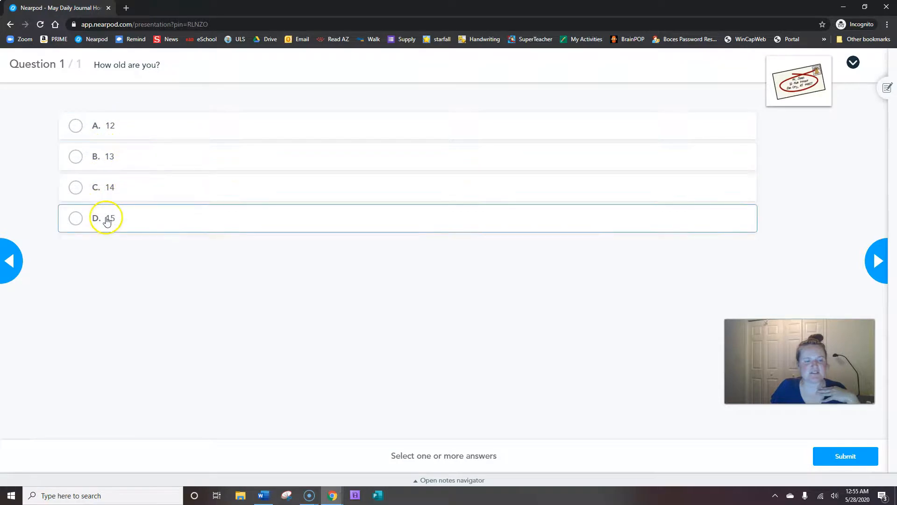
{"action": "mouse_move", "coordinate": [848, 436]}
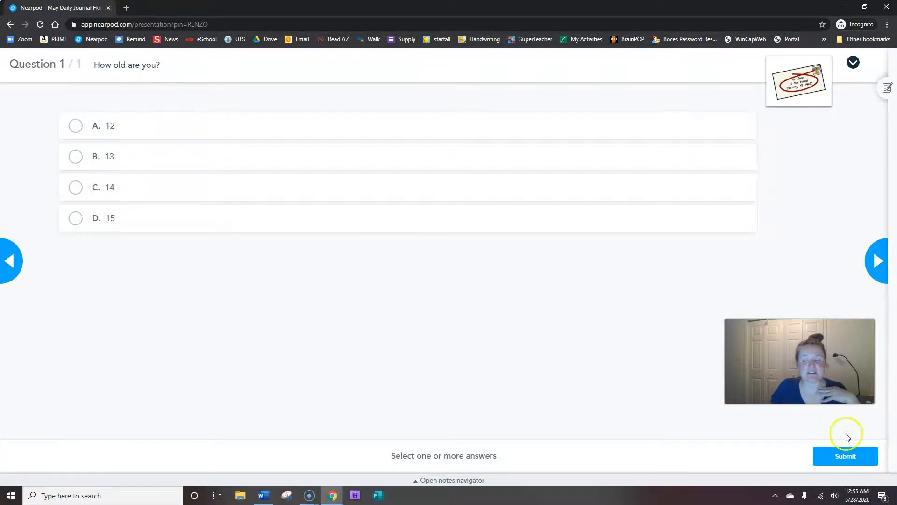
Submit the 'How old are you?' quiz unanswered via Submit anyway.
{"action": "left_click", "coordinate": [845, 455]}
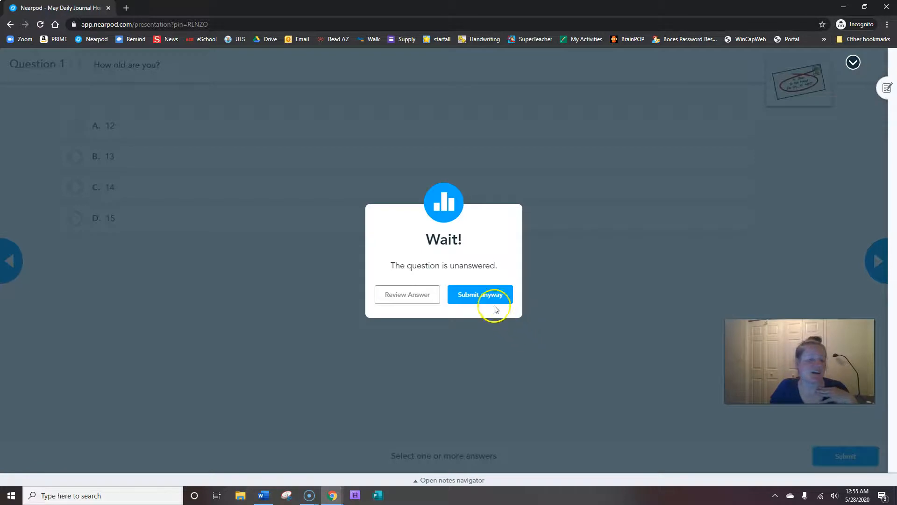
{"action": "left_click", "coordinate": [479, 294]}
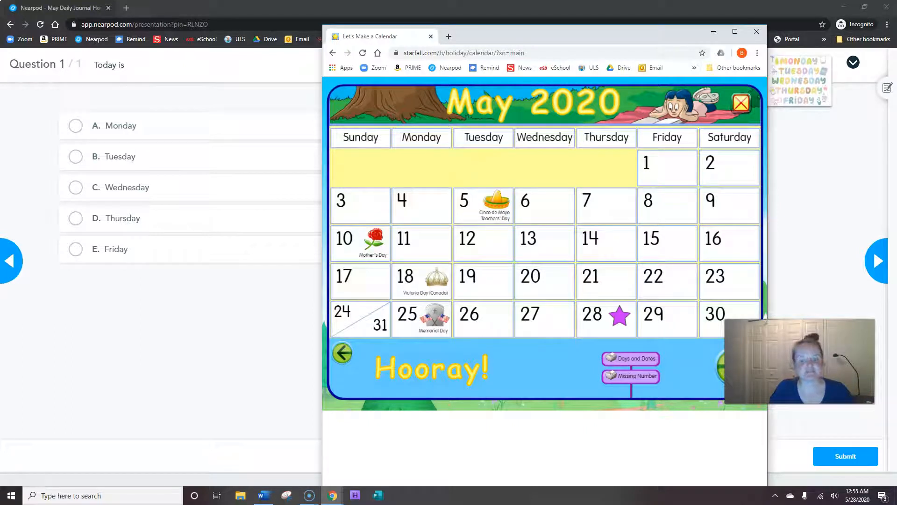
{"action": "mouse_move", "coordinate": [611, 332]}
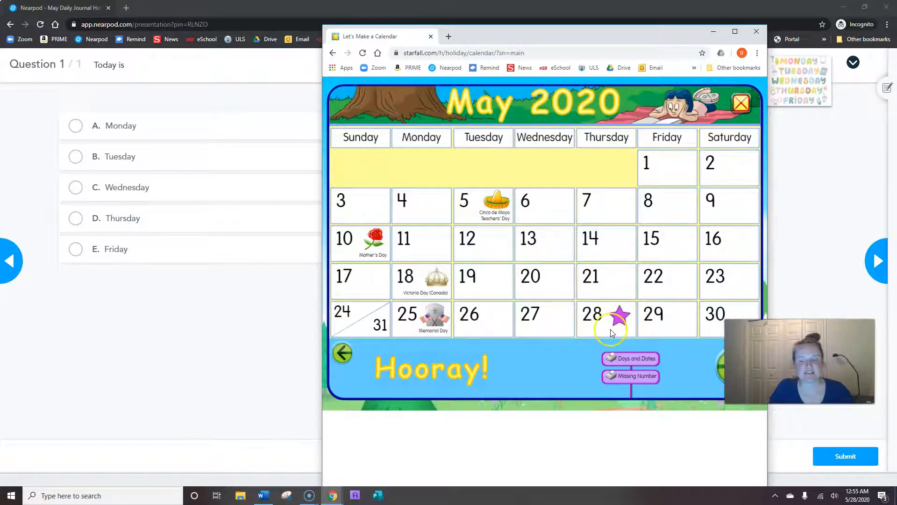
{"action": "mouse_move", "coordinate": [605, 137]}
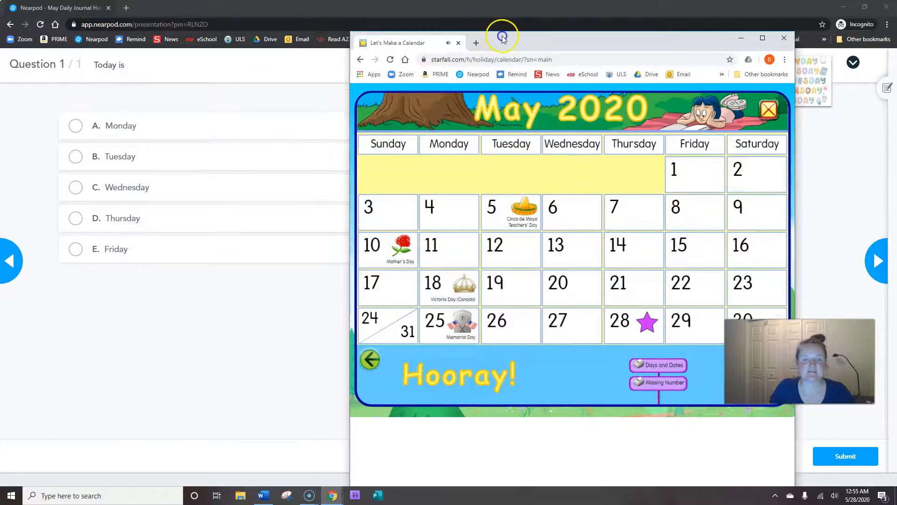
Bring the Nearpod 'Today is' question back in front after checking the Starfall calendar.
{"action": "left_click", "coordinate": [783, 38]}
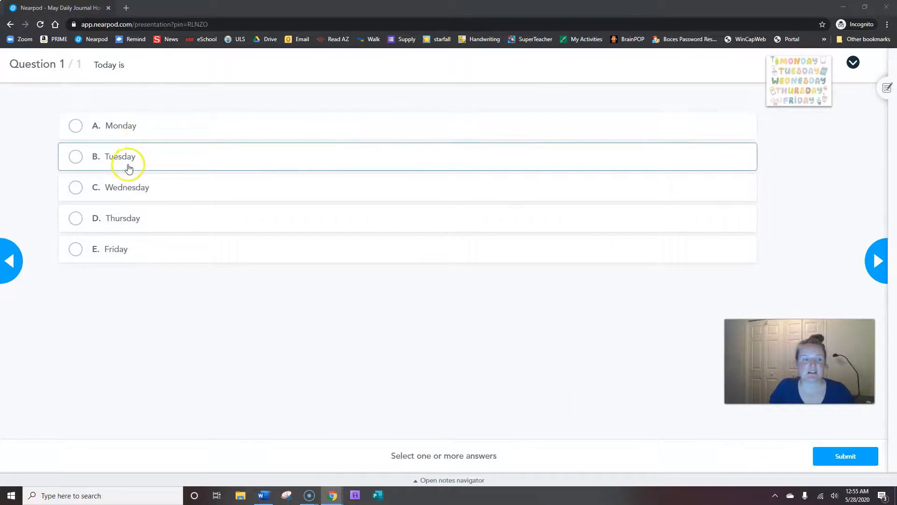
{"action": "mouse_move", "coordinate": [126, 223]}
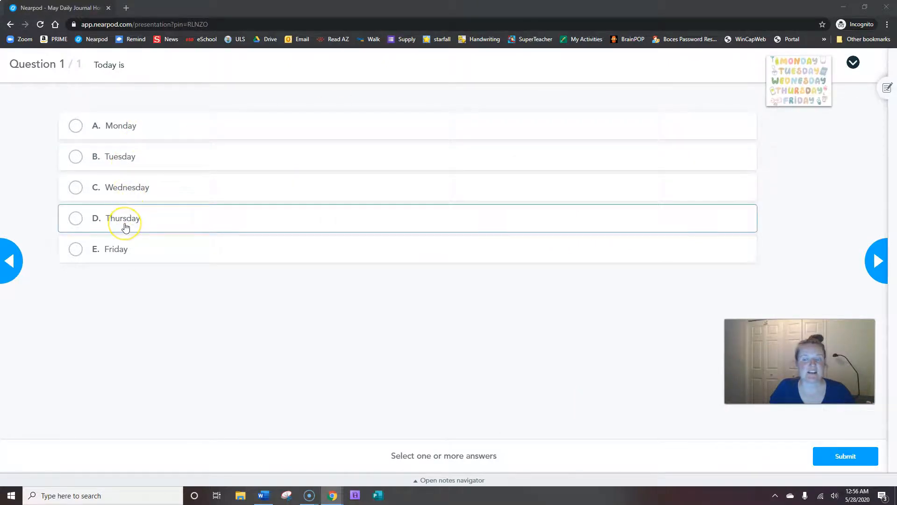
Choose D. Thursday as the answer to 'Today is'.
{"action": "left_click", "coordinate": [75, 218]}
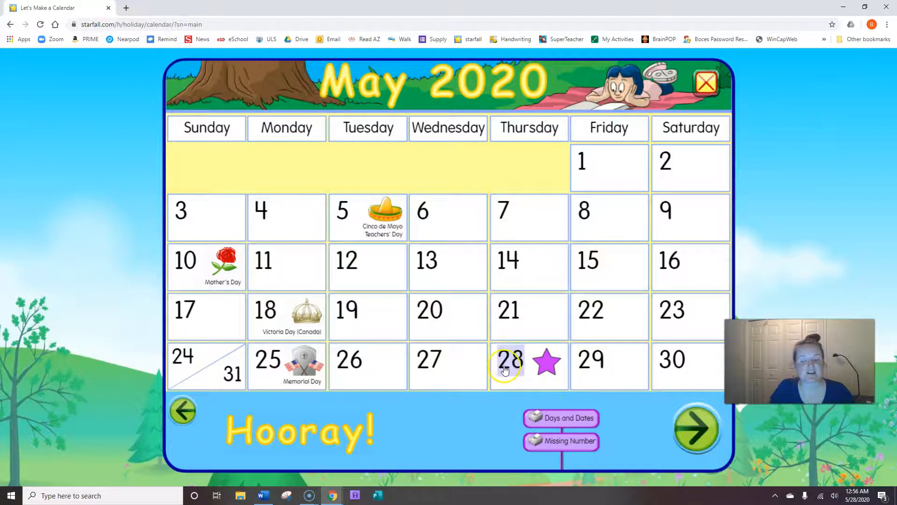
Mark the 28 on Starfall's May 2020 calendar red as today's date.
{"action": "left_click", "coordinate": [509, 359]}
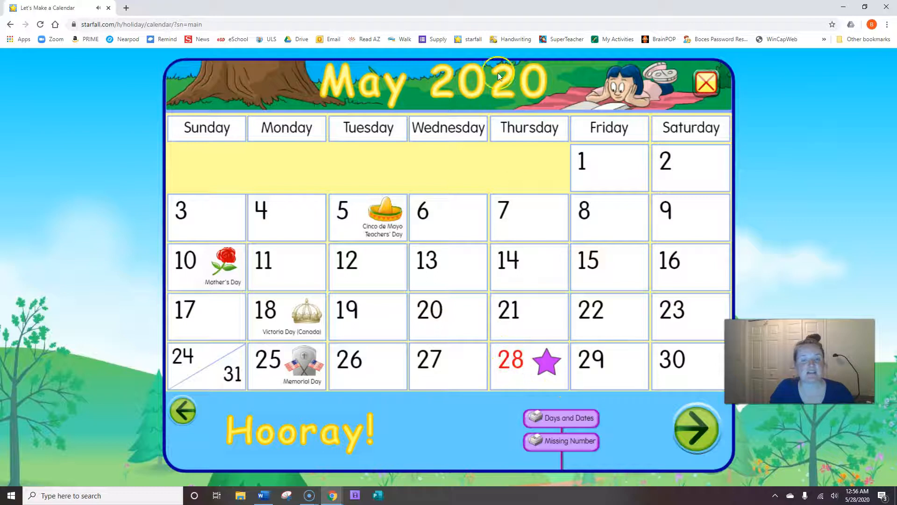
{"action": "mouse_move", "coordinate": [389, 44]}
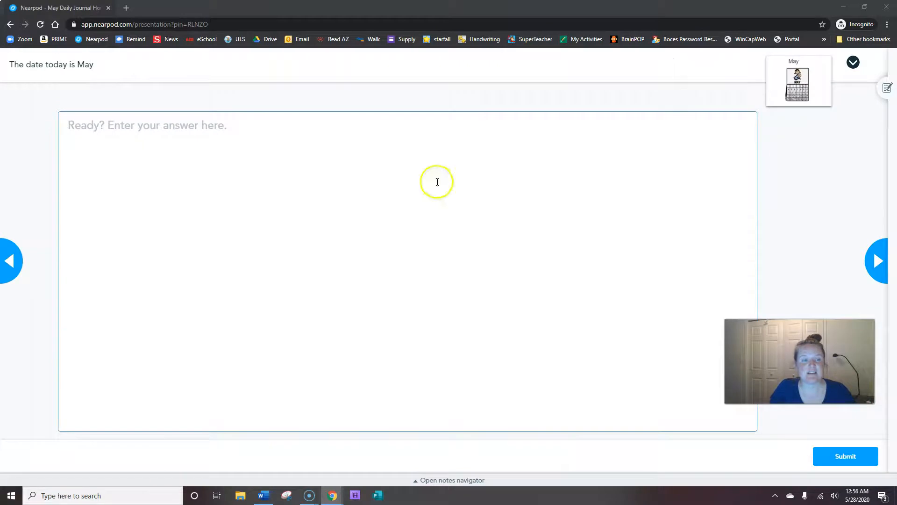
Submit 28 as the answer to 'The date today is May'.
{"action": "type", "text": "2"}
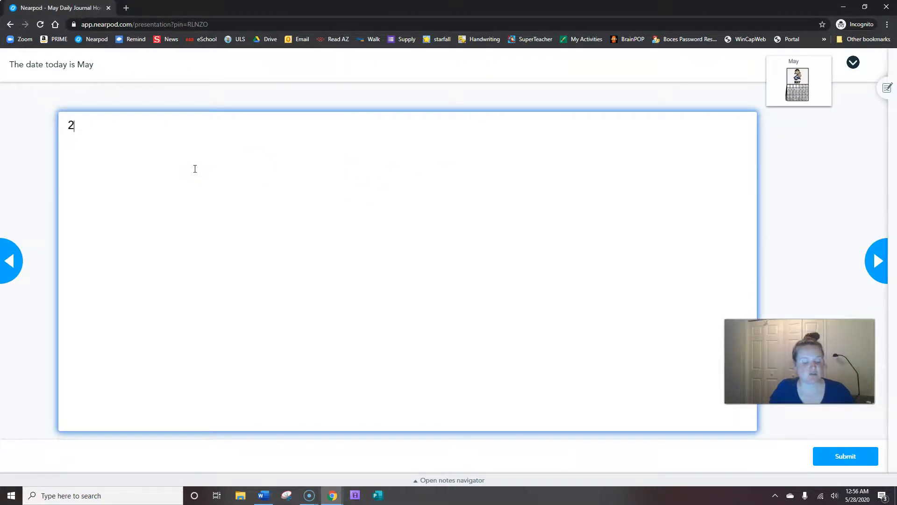
{"action": "type", "text": "8"}
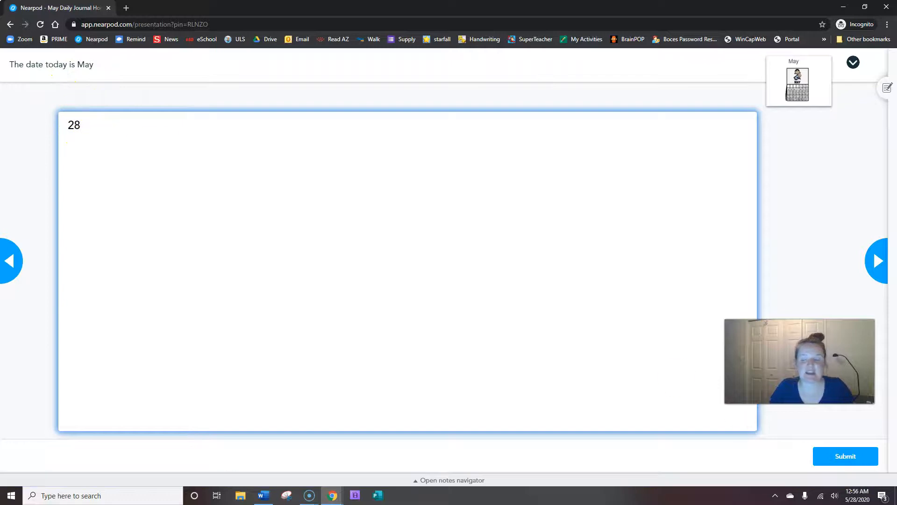
{"action": "left_click", "coordinate": [845, 456]}
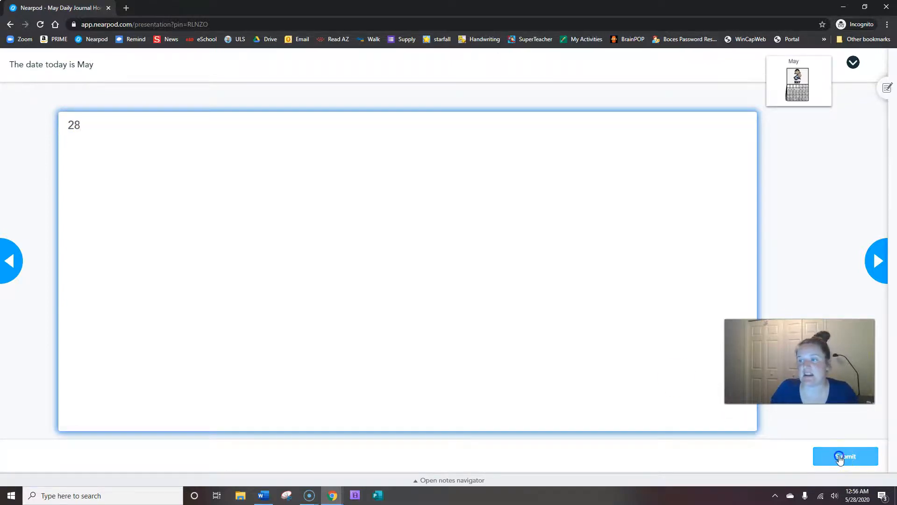
{"action": "left_click", "coordinate": [844, 456]}
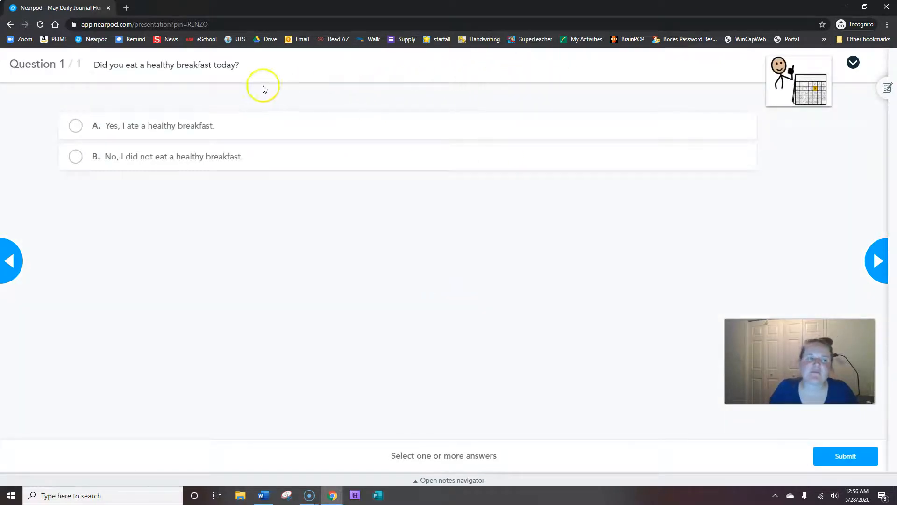
{"action": "mouse_move", "coordinate": [133, 84]}
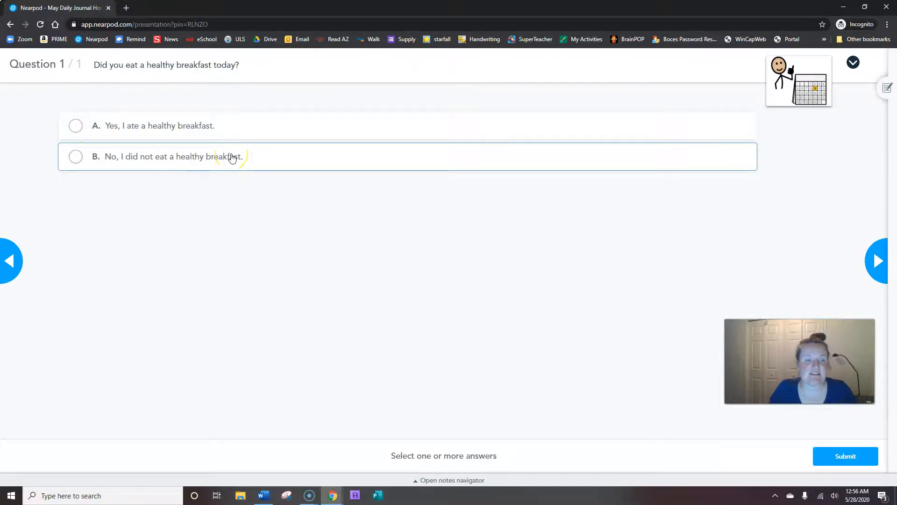
Submit option B, 'No, I did not eat a healthy breakfast'.
{"action": "left_click", "coordinate": [74, 156]}
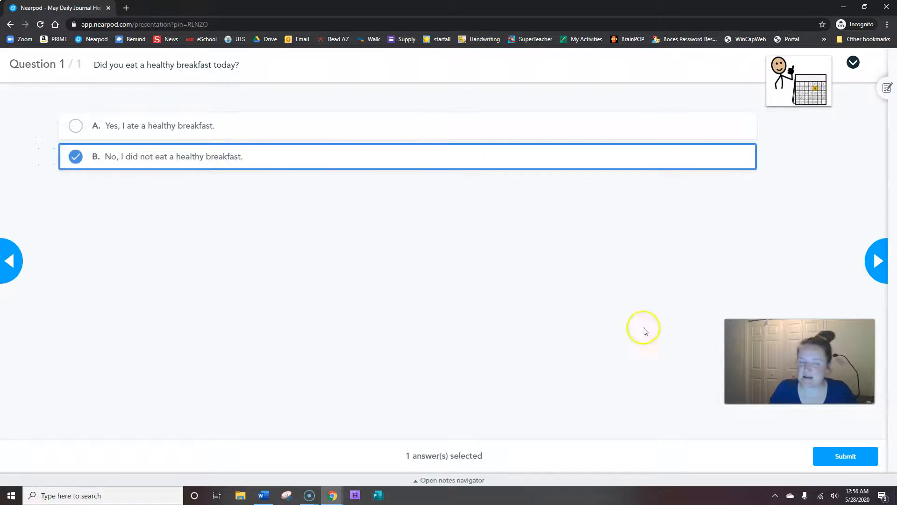
{"action": "mouse_move", "coordinate": [824, 453]}
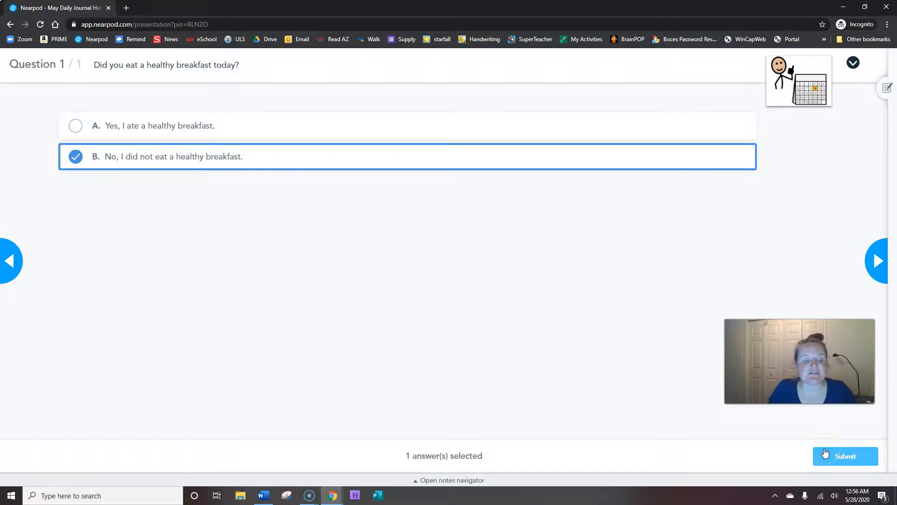
{"action": "left_click", "coordinate": [844, 455]}
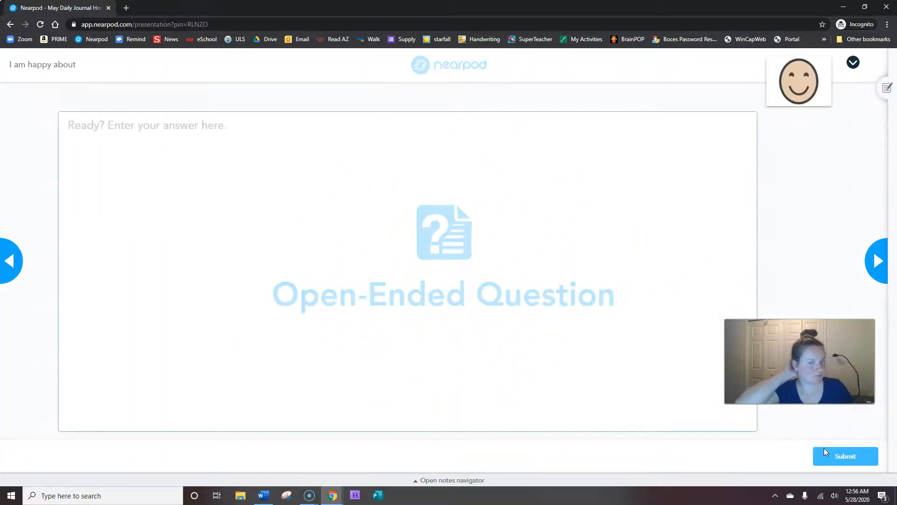
Submit 'a doctor appointment' as the answer to 'I am happy about'.
{"action": "left_click", "coordinate": [192, 280]}
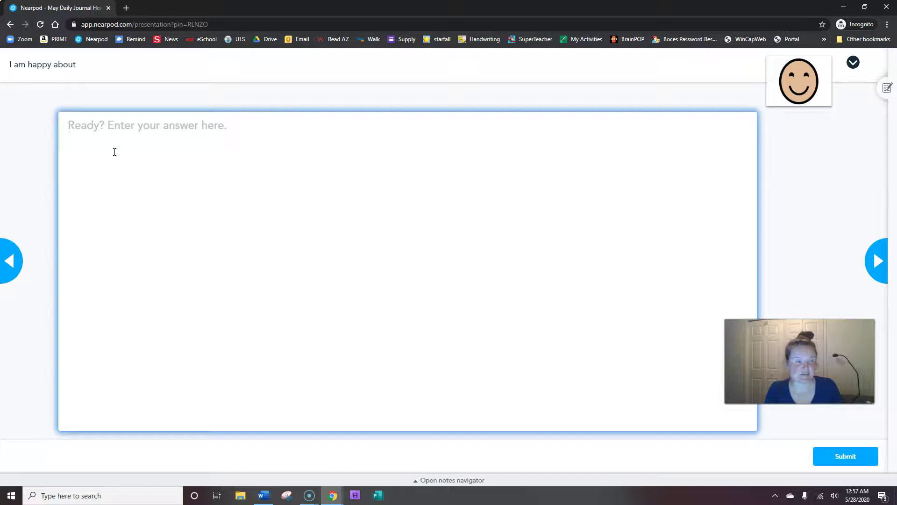
{"action": "type", "text": "a docto"}
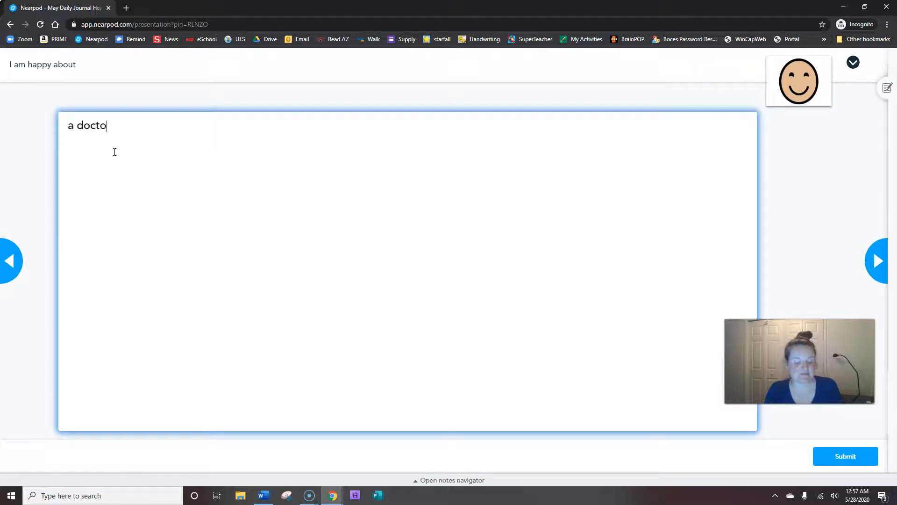
{"action": "type", "text": "r appointmen"}
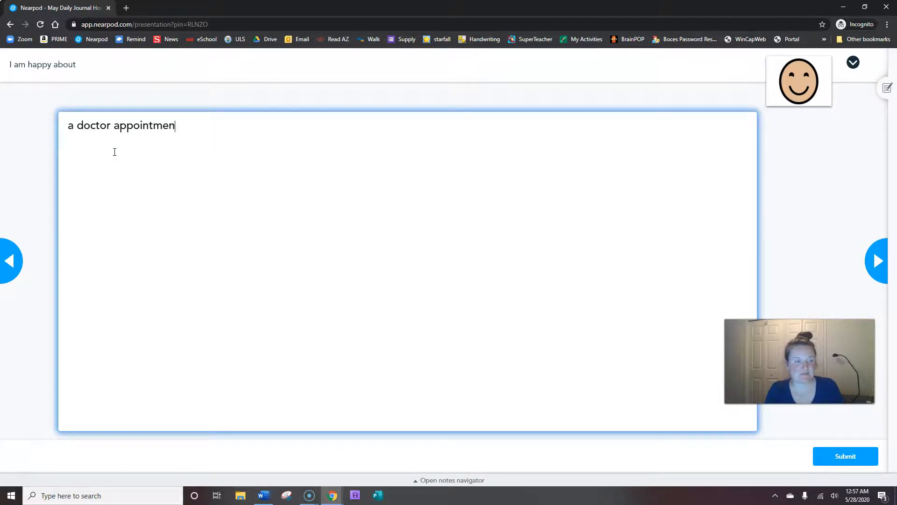
{"action": "type", "text": "t"}
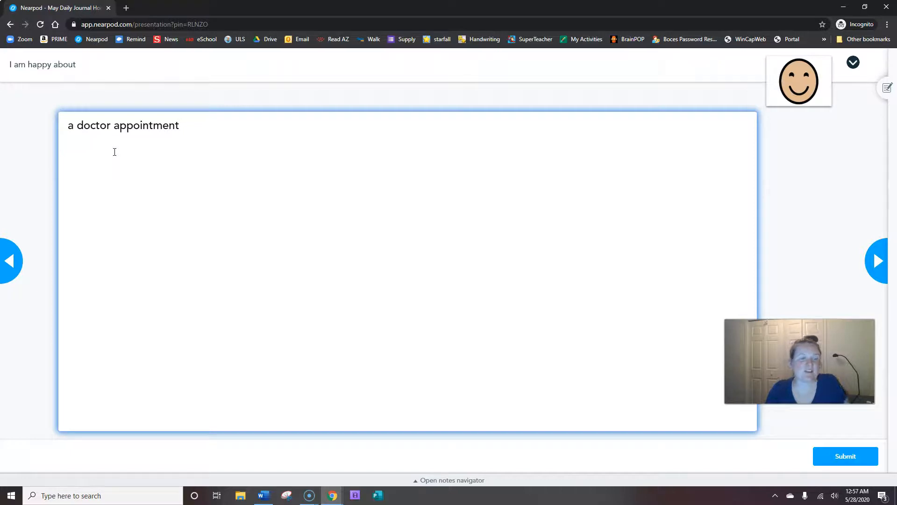
{"action": "left_click", "coordinate": [191, 149]}
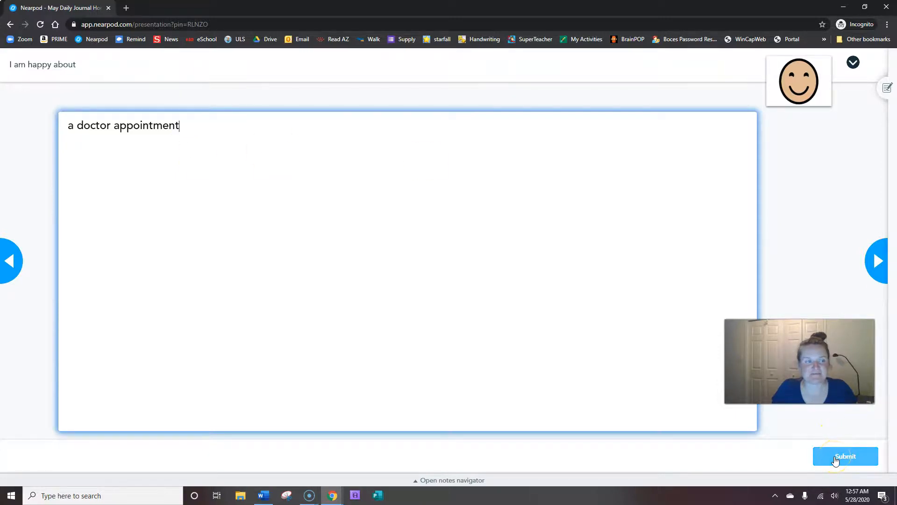
{"action": "left_click", "coordinate": [845, 456]}
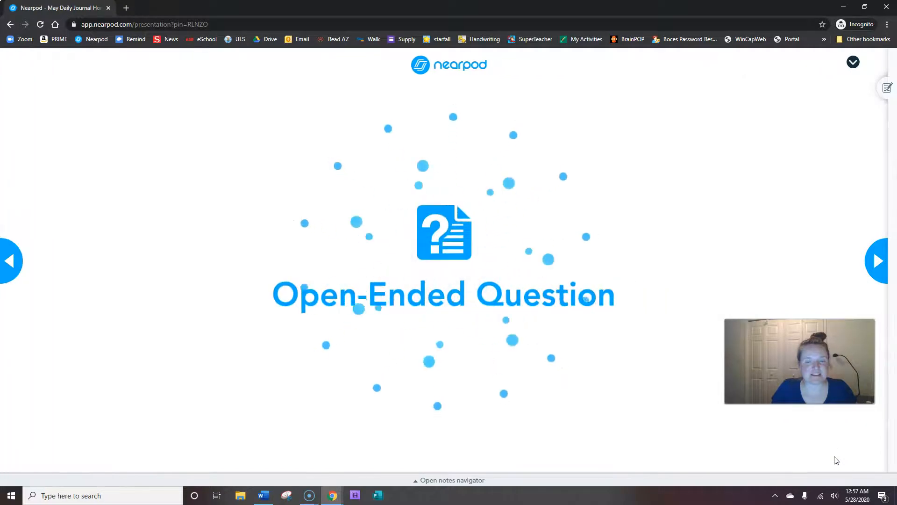
Play the YouTube dancing mini pig video full screen to its end.
{"action": "left_click", "coordinate": [880, 261]}
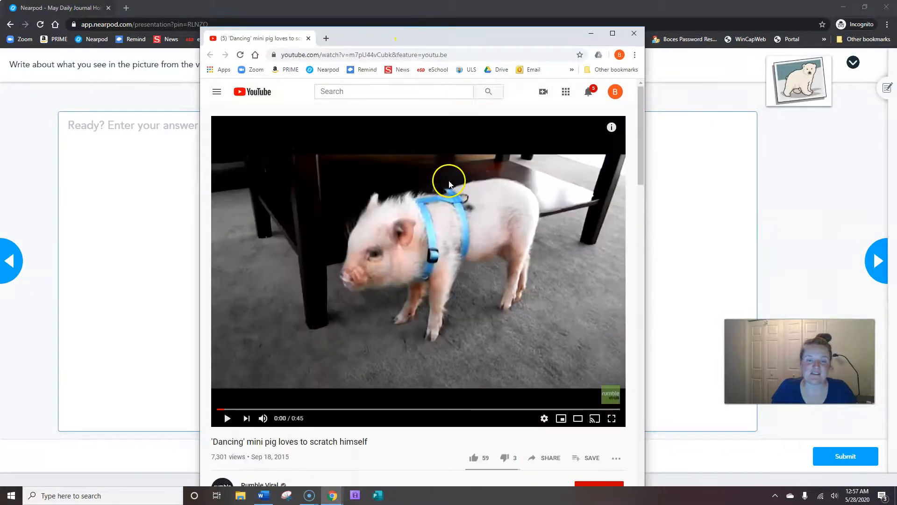
{"action": "mouse_move", "coordinate": [439, 220]}
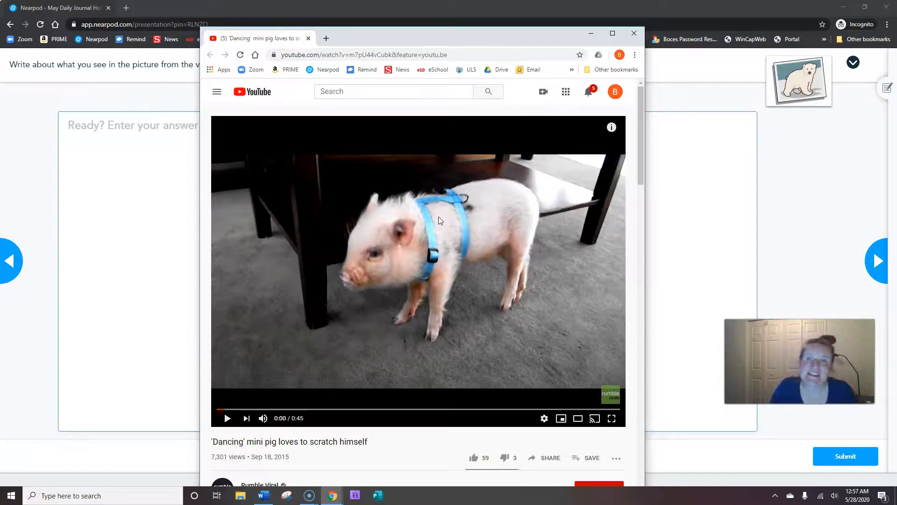
{"action": "mouse_move", "coordinate": [227, 418]}
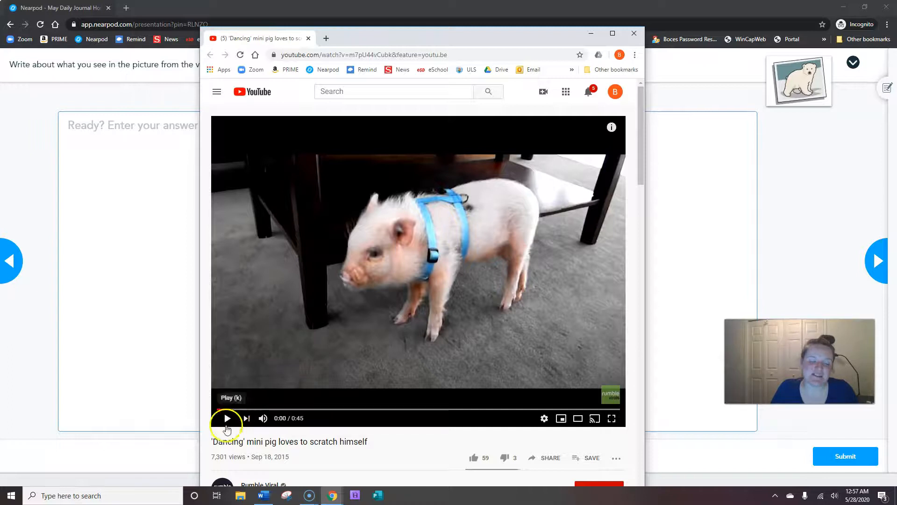
{"action": "left_click", "coordinate": [611, 419]}
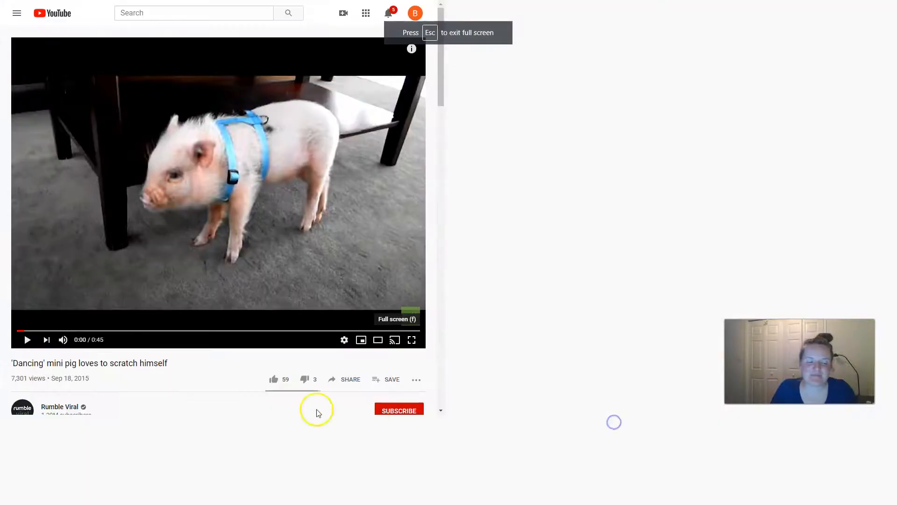
{"action": "left_click", "coordinate": [411, 339]}
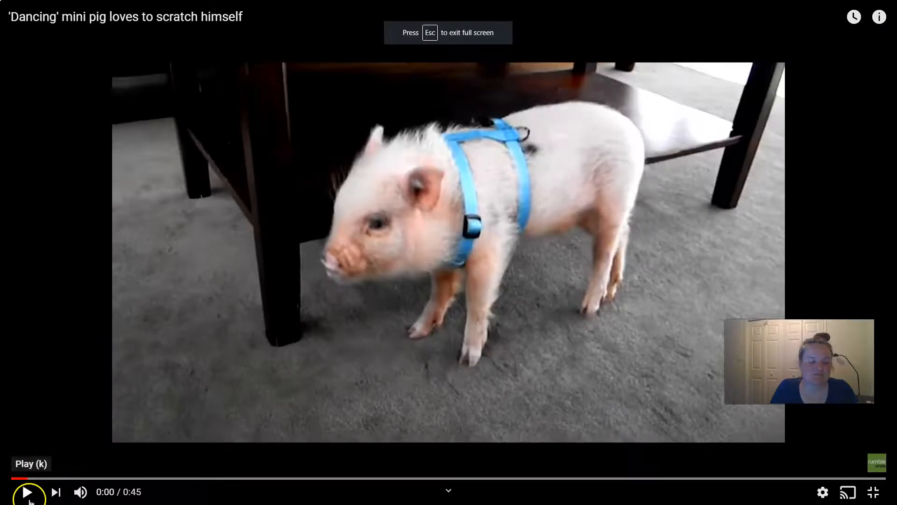
{"action": "left_click", "coordinate": [29, 490]}
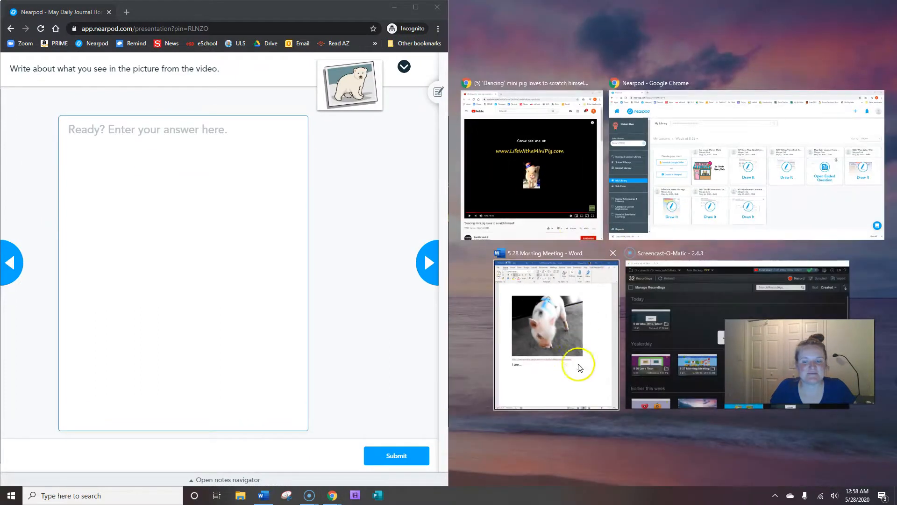
List Pig; Small, little, tiny; Scratching; Dancing; Table, wall; harness under 'I see…' in Word beside Nearpod.
{"action": "left_click", "coordinate": [550, 332]}
{"action": "type", "text": "p"}
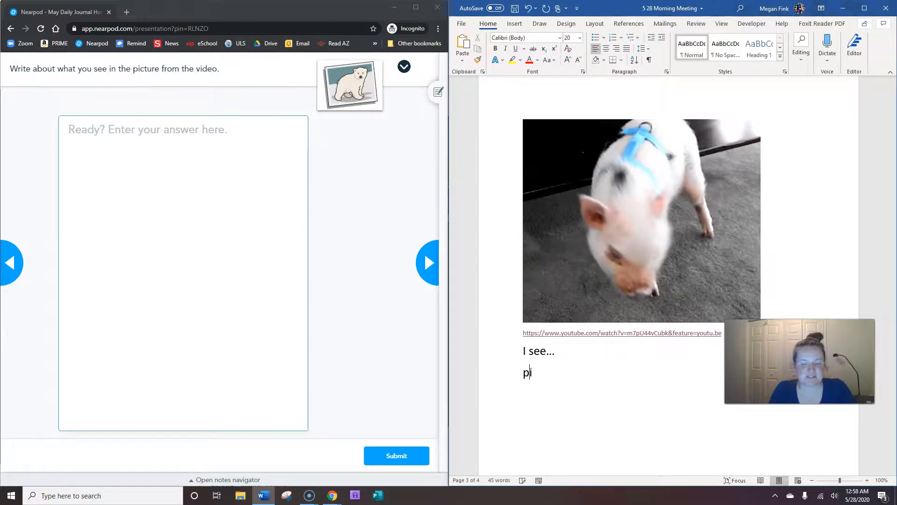
{"action": "type", "text": "ig"}
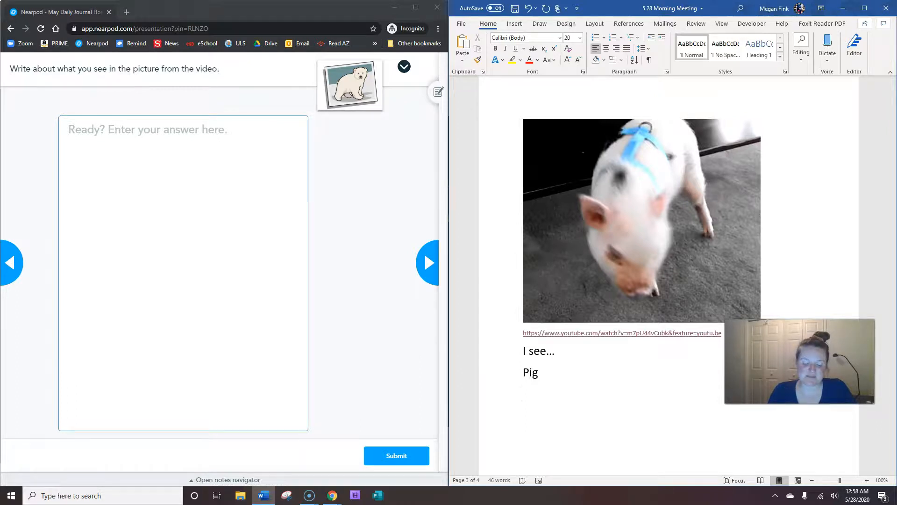
{"action": "type", "text": "Small,"}
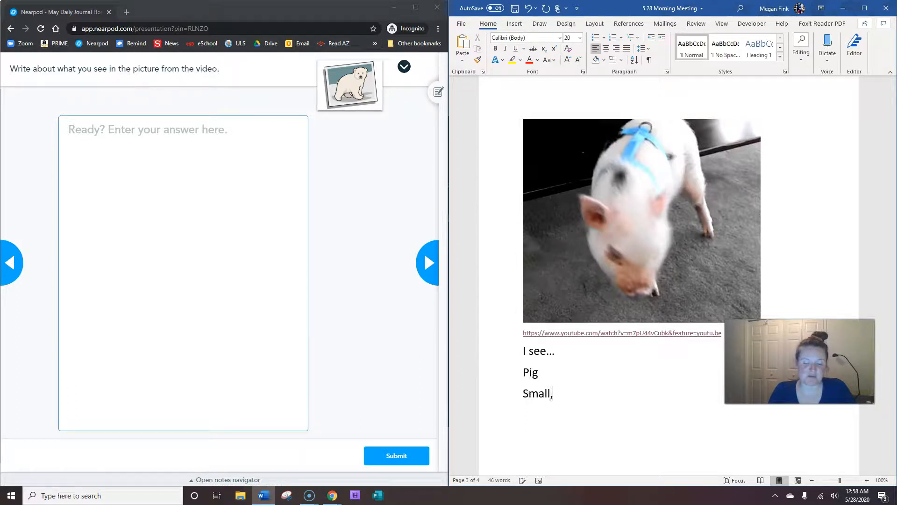
{"action": "type", "text": "little,"}
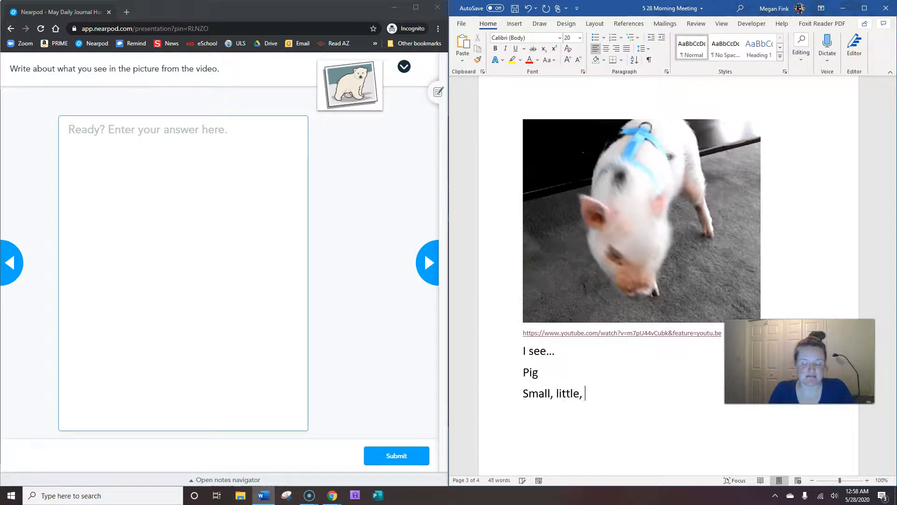
{"action": "type", "text": "tiny"}
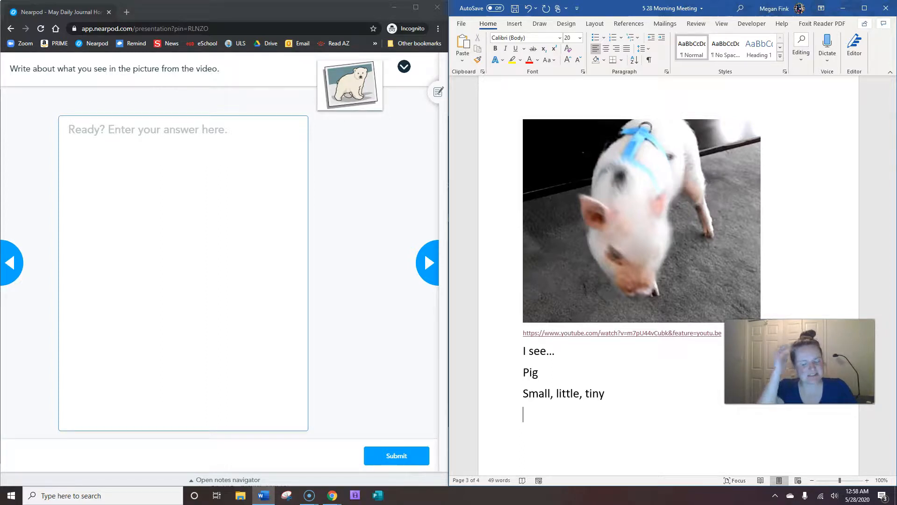
{"action": "type", "text": "scra"}
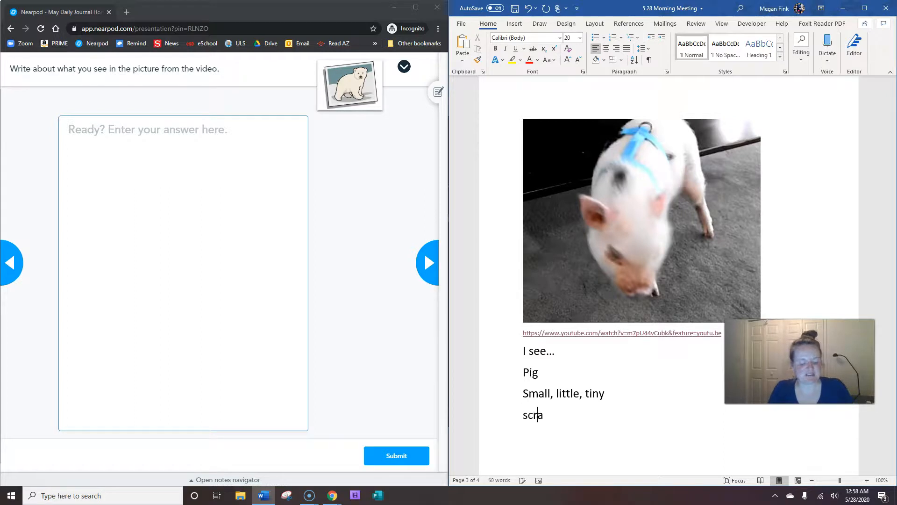
{"action": "type", "text": "tching"}
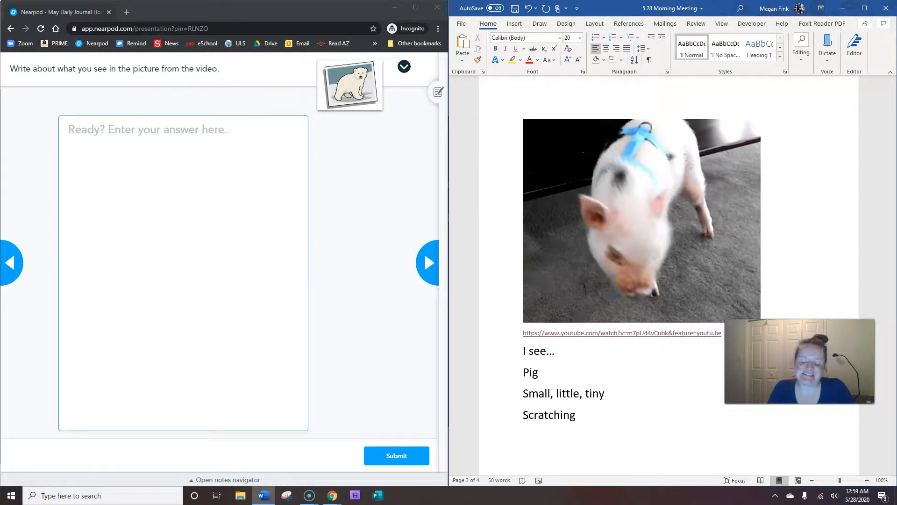
{"action": "type", "text": "danc"}
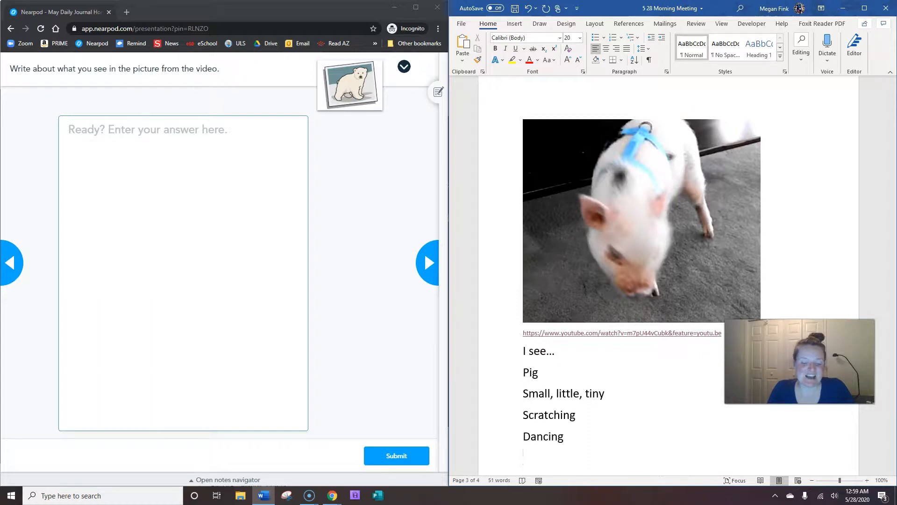
{"action": "type", "text": "table"}
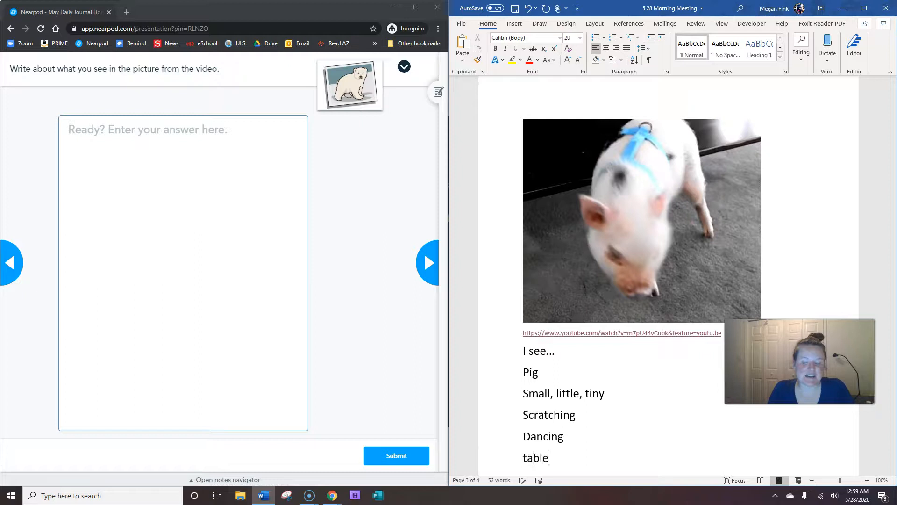
{"action": "type", "text": ", wall"}
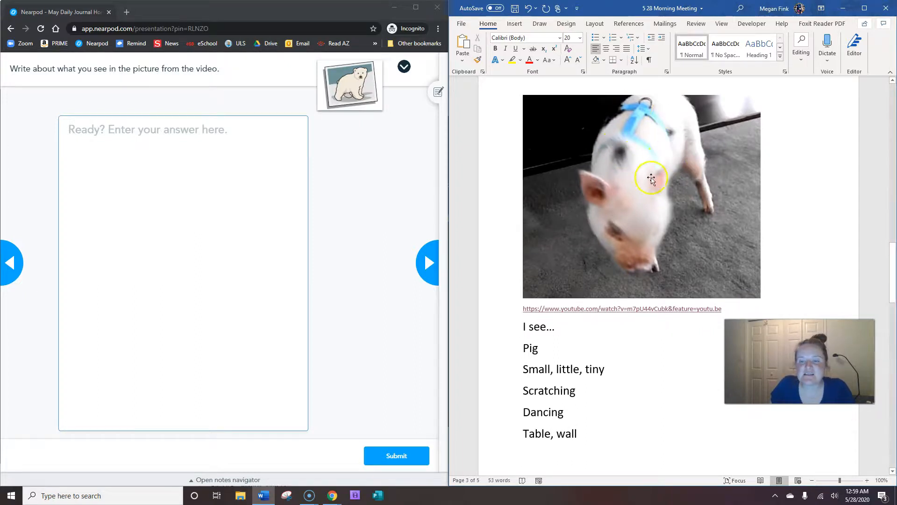
{"action": "mouse_move", "coordinate": [663, 196]}
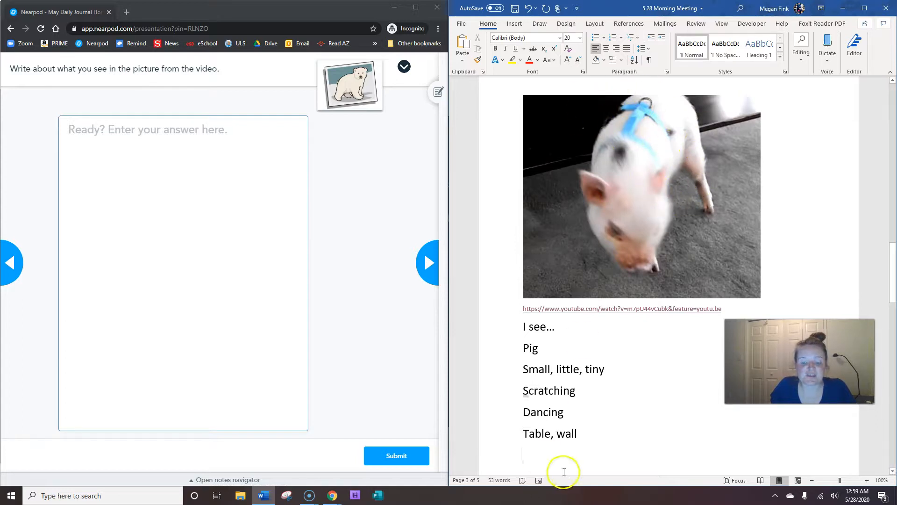
{"action": "type", "text": "harness"}
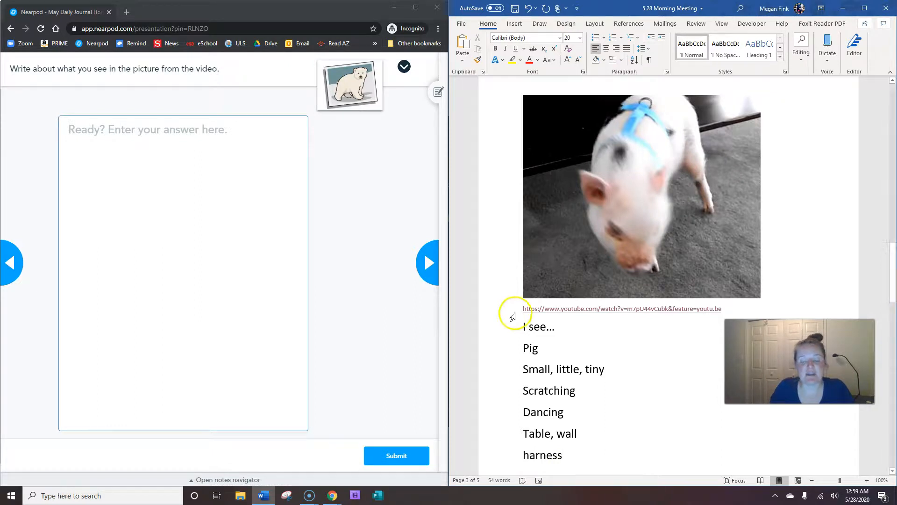
{"action": "mouse_move", "coordinate": [606, 370]}
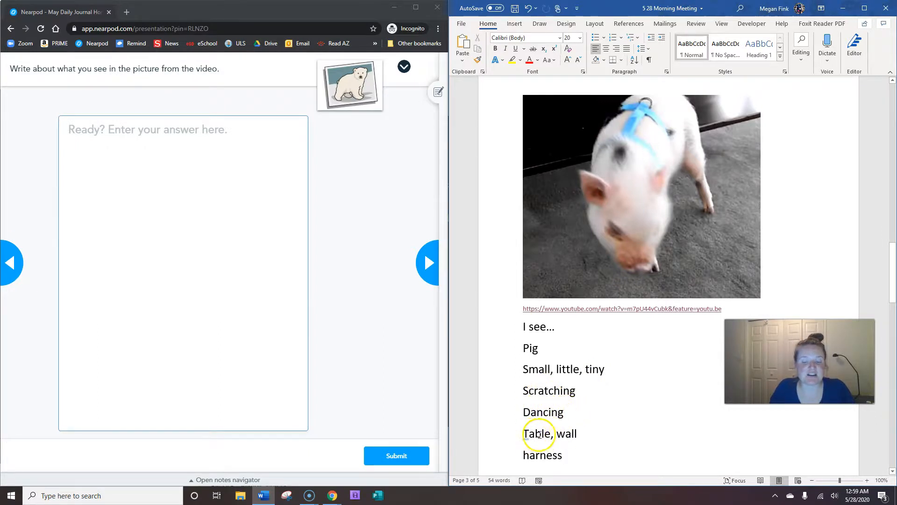
{"action": "mouse_move", "coordinate": [333, 269]}
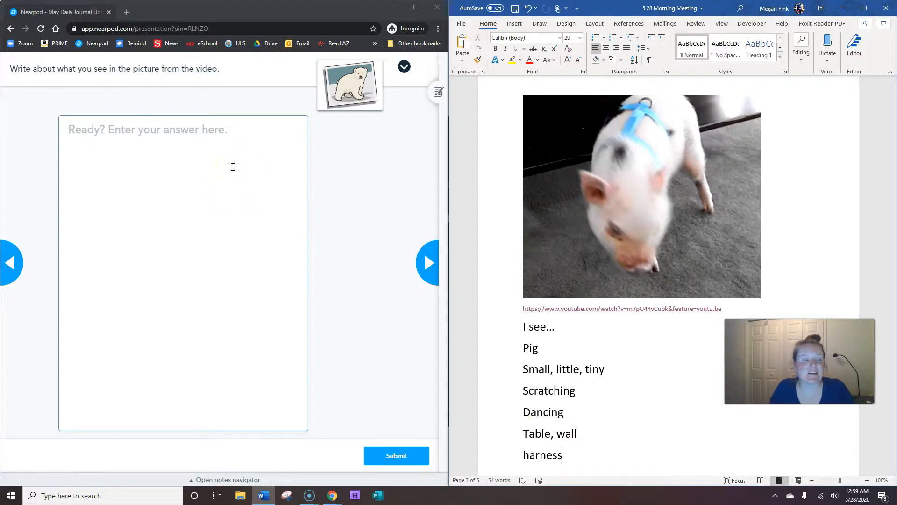
{"action": "mouse_move", "coordinate": [68, 99]}
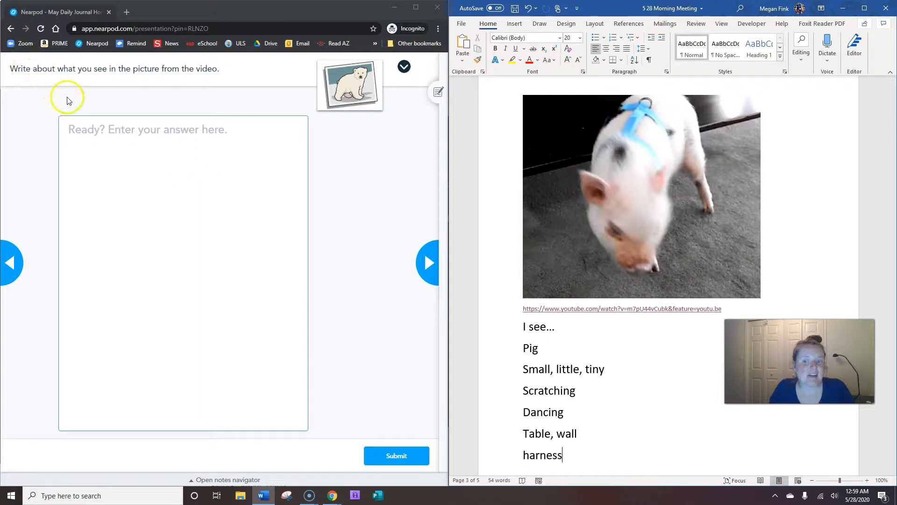
{"action": "mouse_move", "coordinate": [157, 68]}
{"action": "type", "text": "I see a "}
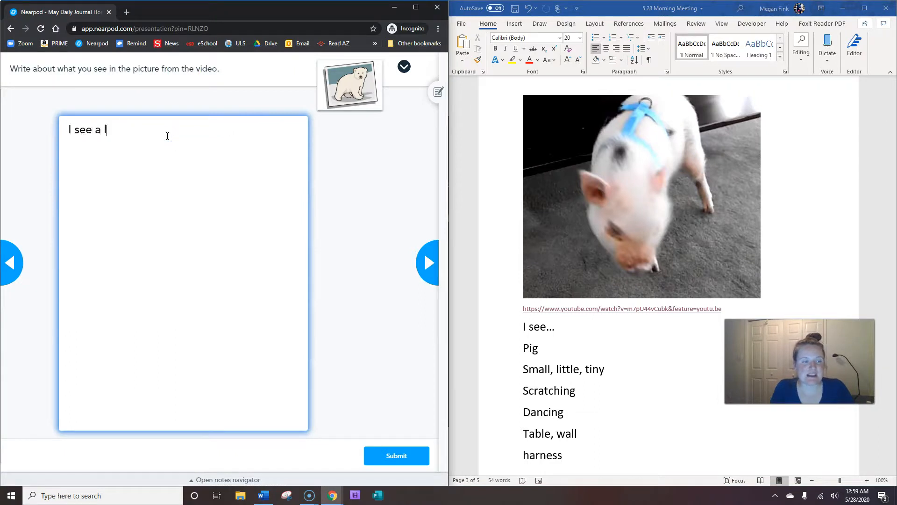
Submit 'I see a little pig who looks like he is dancing.' and reach the lesson's closing screen.
{"action": "type", "text": "little pig"}
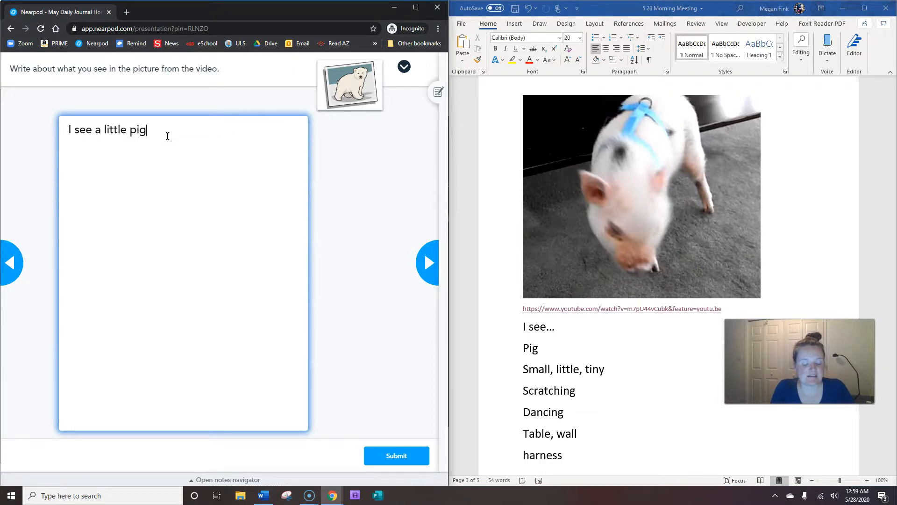
{"action": "type", "text": "who"}
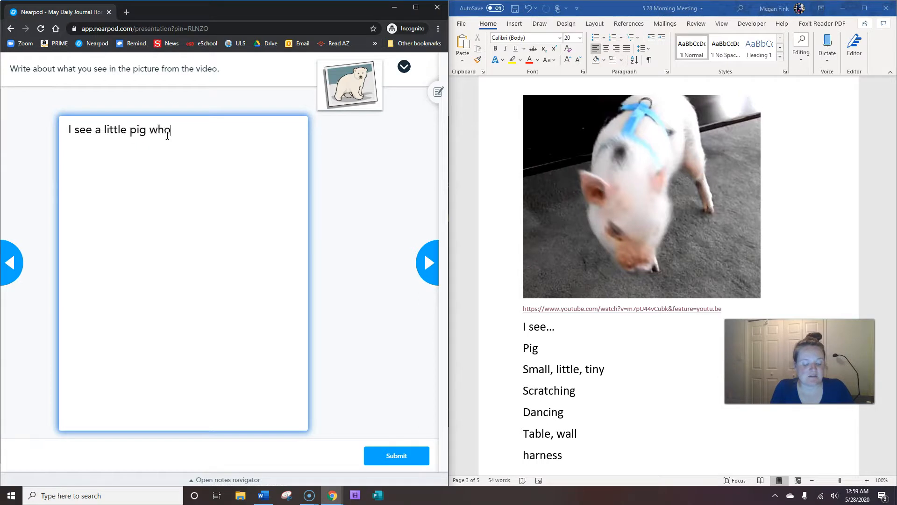
{"action": "type", "text": "looks like"}
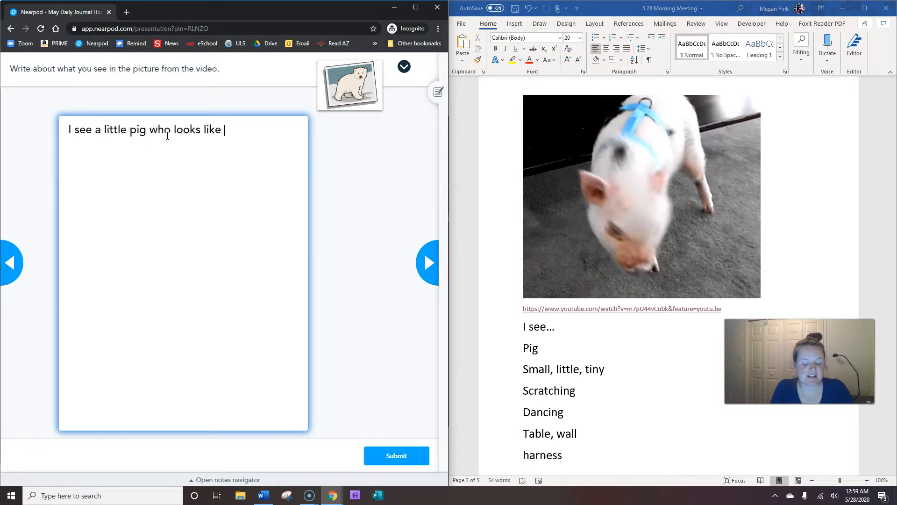
{"action": "type", "text": "he is dancin"}
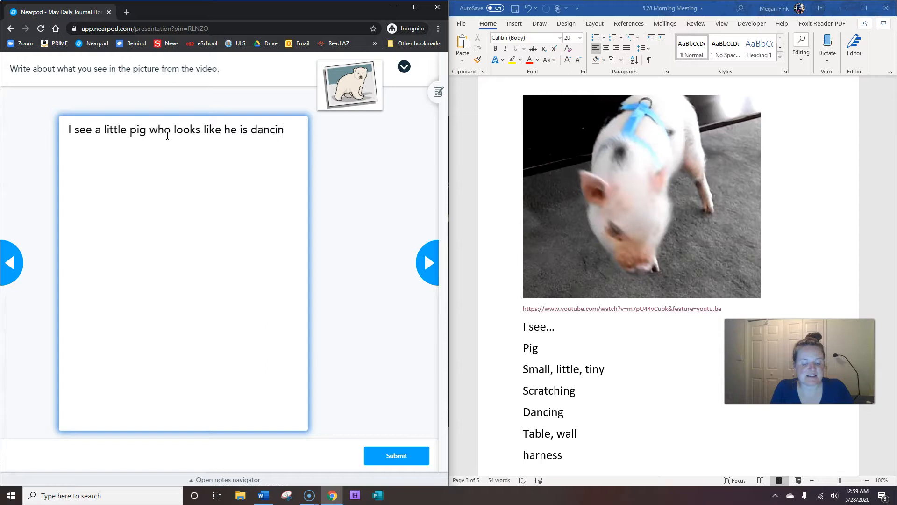
{"action": "type", "text": "g."}
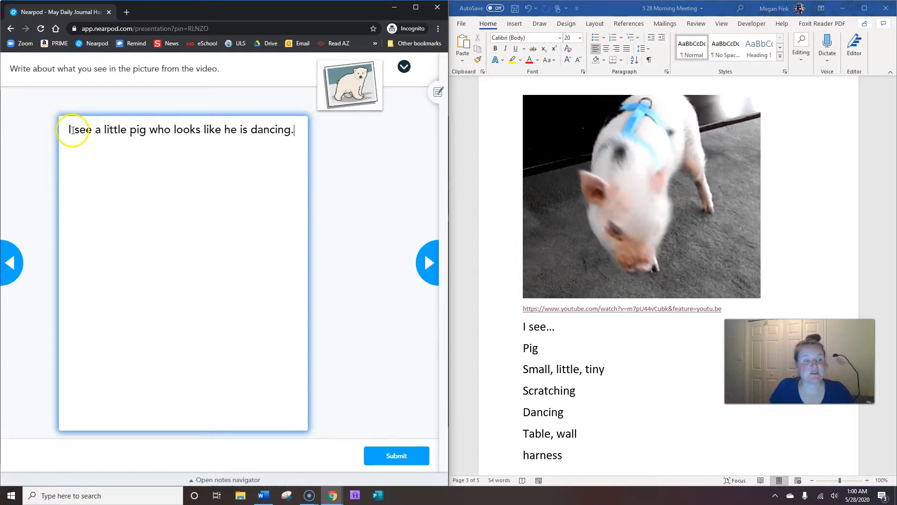
{"action": "mouse_move", "coordinate": [285, 191]}
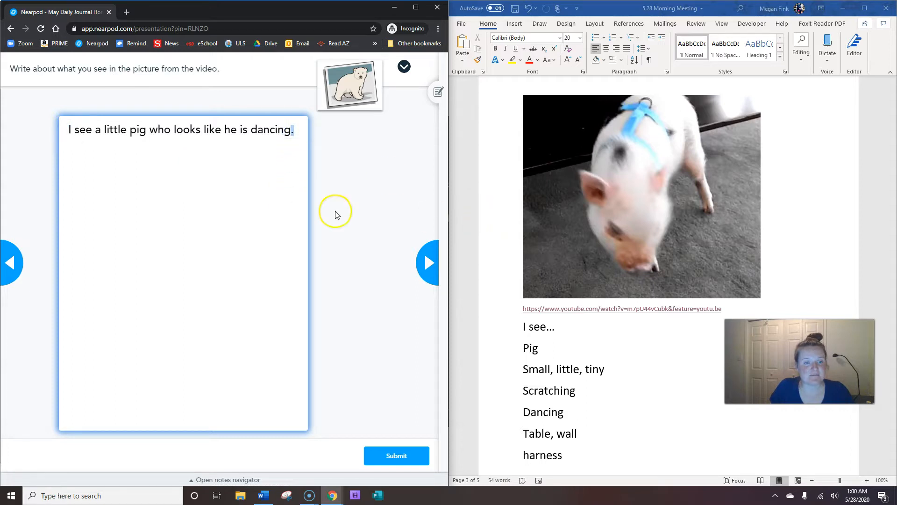
{"action": "mouse_move", "coordinate": [144, 141]}
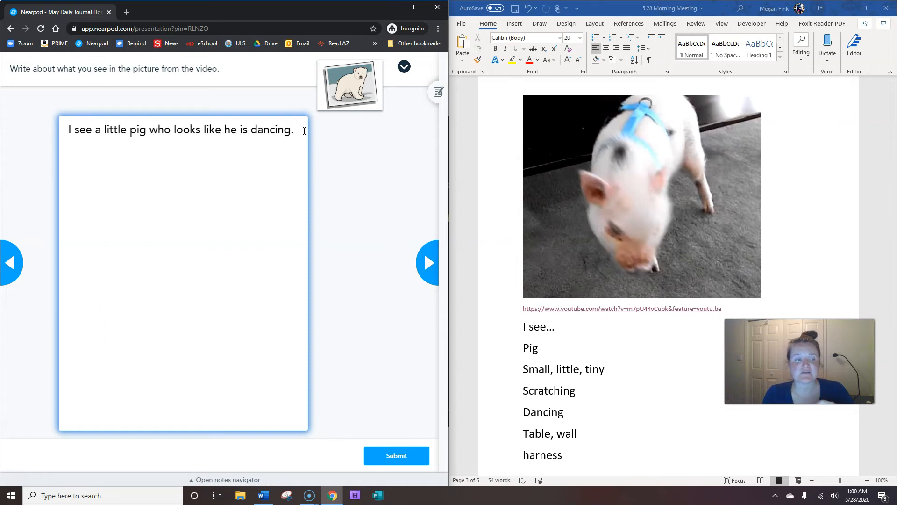
{"action": "mouse_move", "coordinate": [33, 377]}
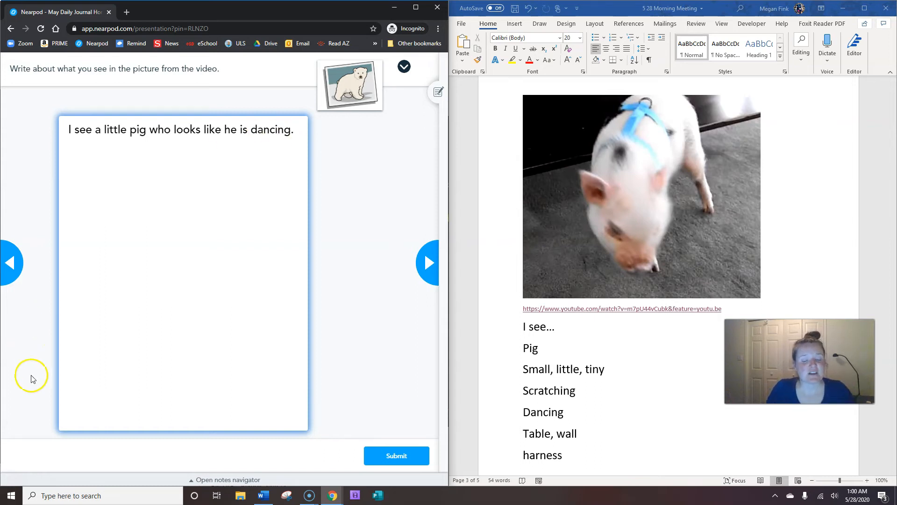
{"action": "left_click", "coordinate": [396, 455]}
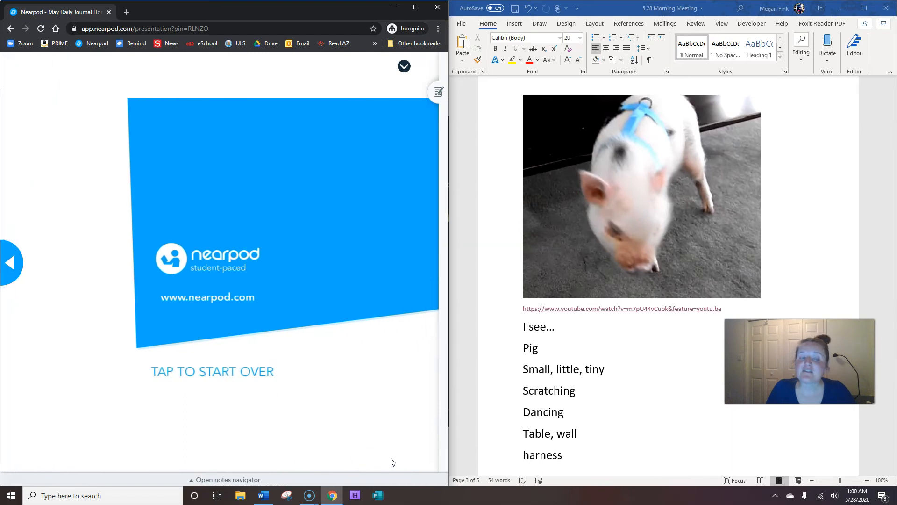